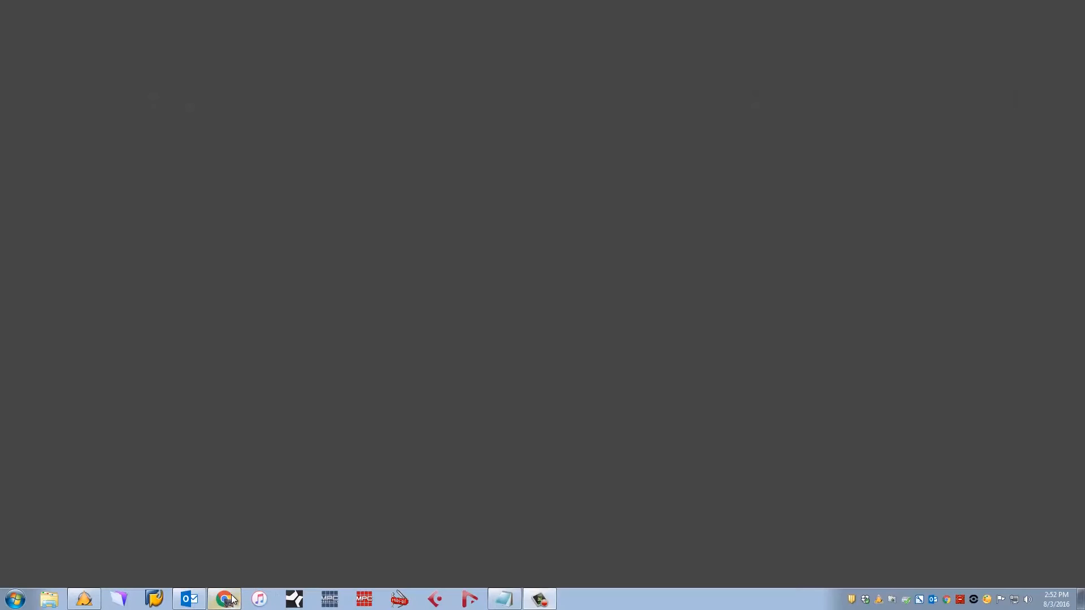
Step: Open Chrome on m-audio.com and go to Create Account under the ACCOUNT menu
click(220, 597)
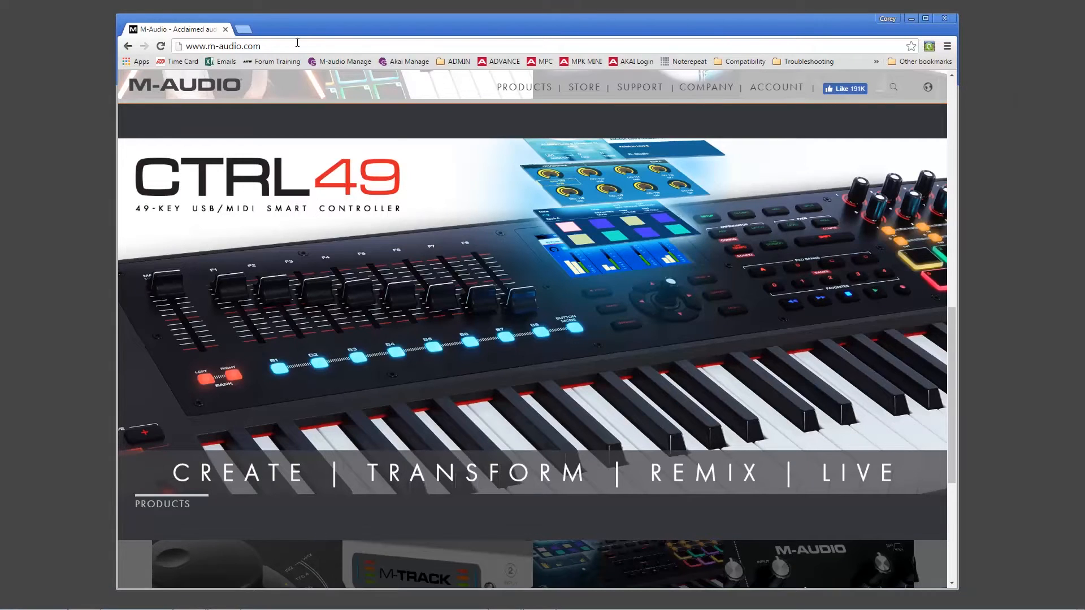
click(777, 87)
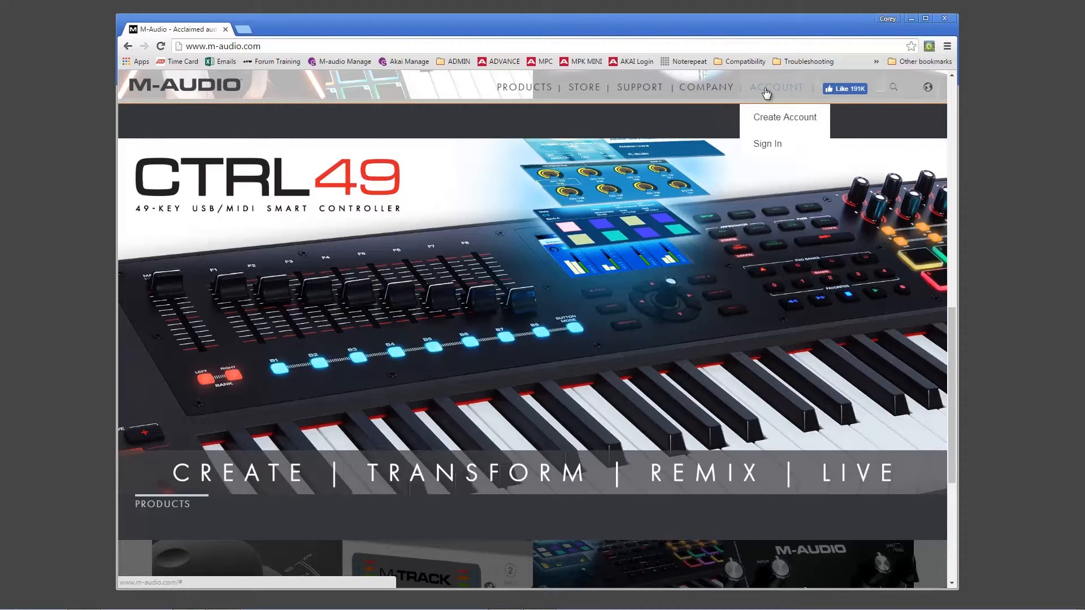
click(784, 117)
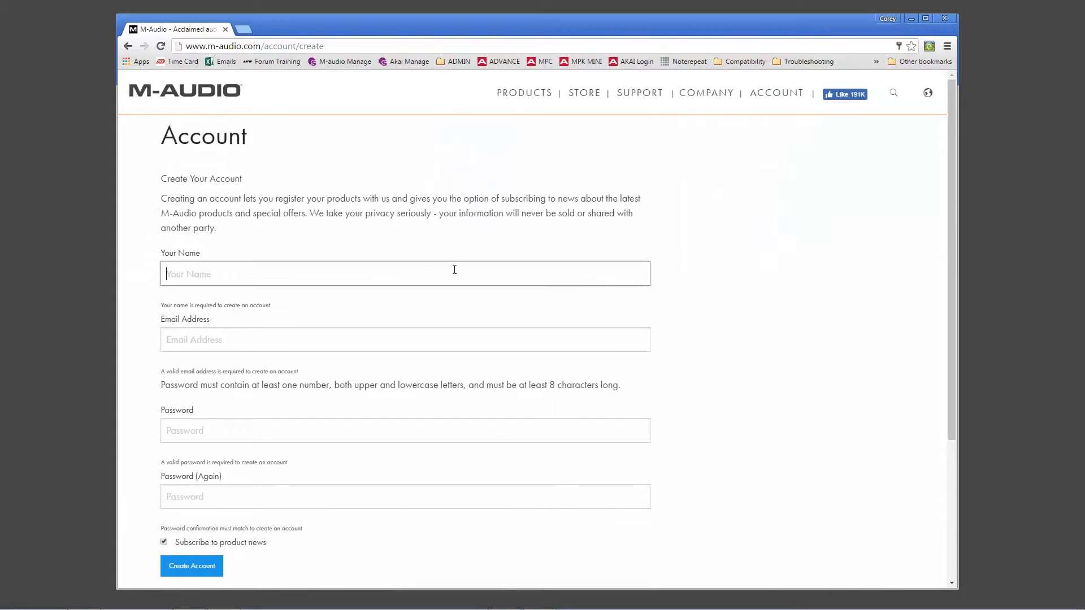
mouse_move(410, 345)
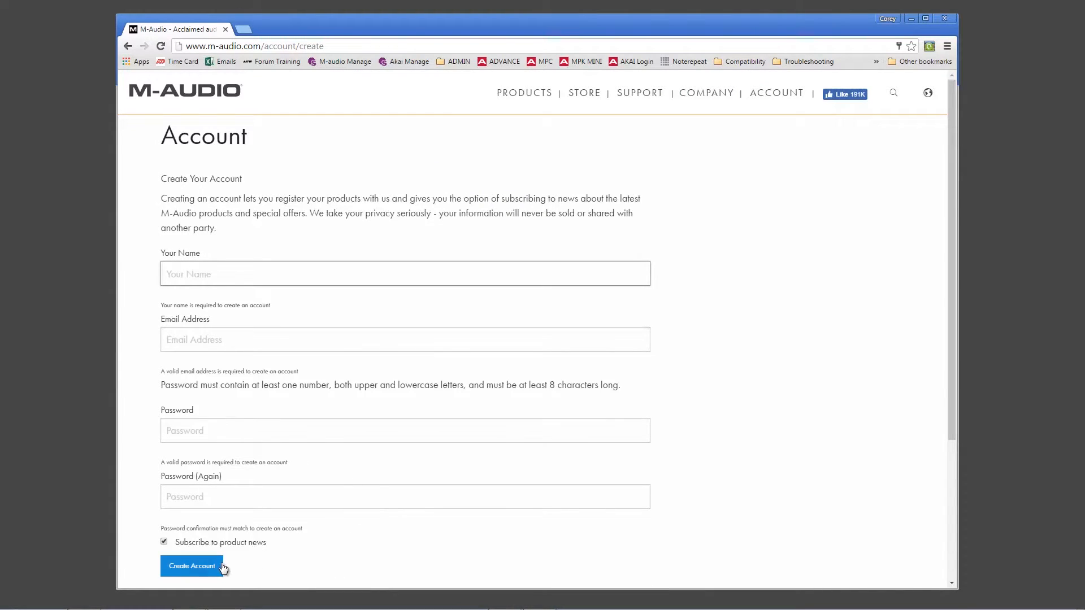
Step: Submit the new account details, then sign in using the saved email and password
click(191, 566)
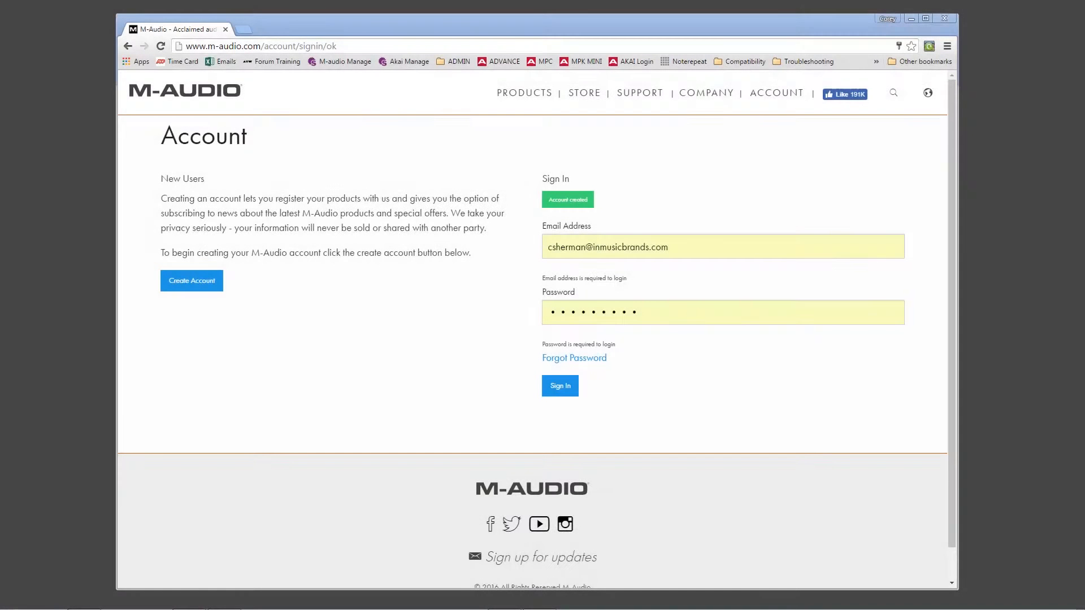
click(742, 247)
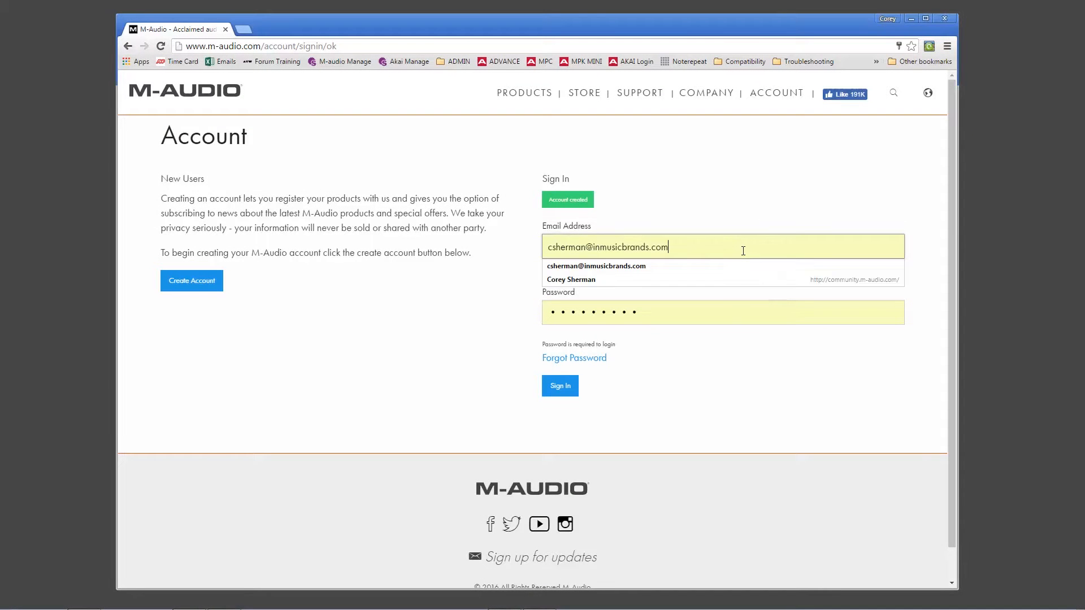
click(702, 411)
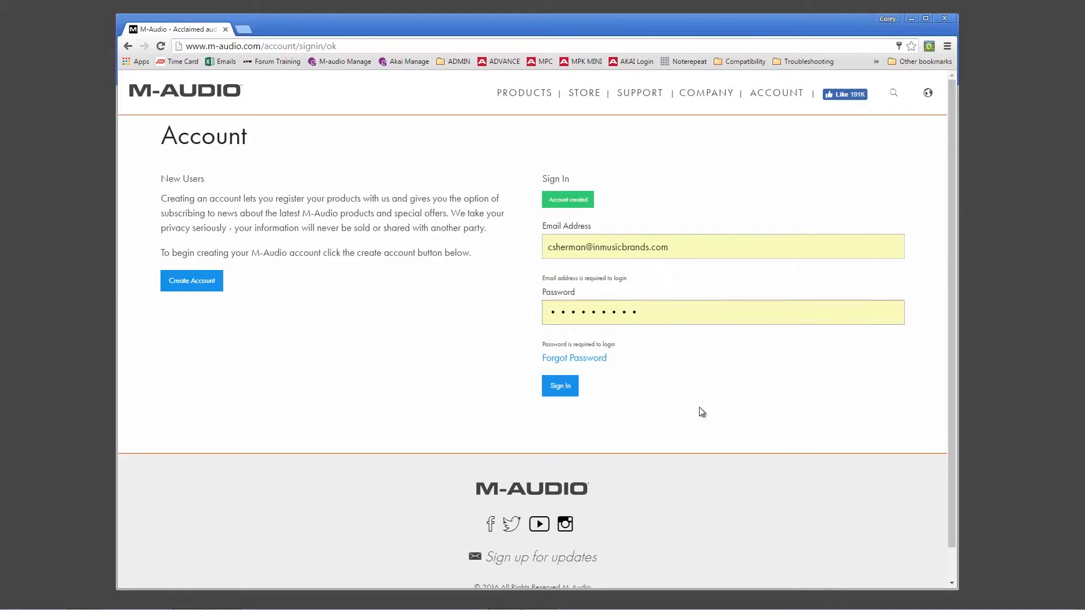
click(560, 386)
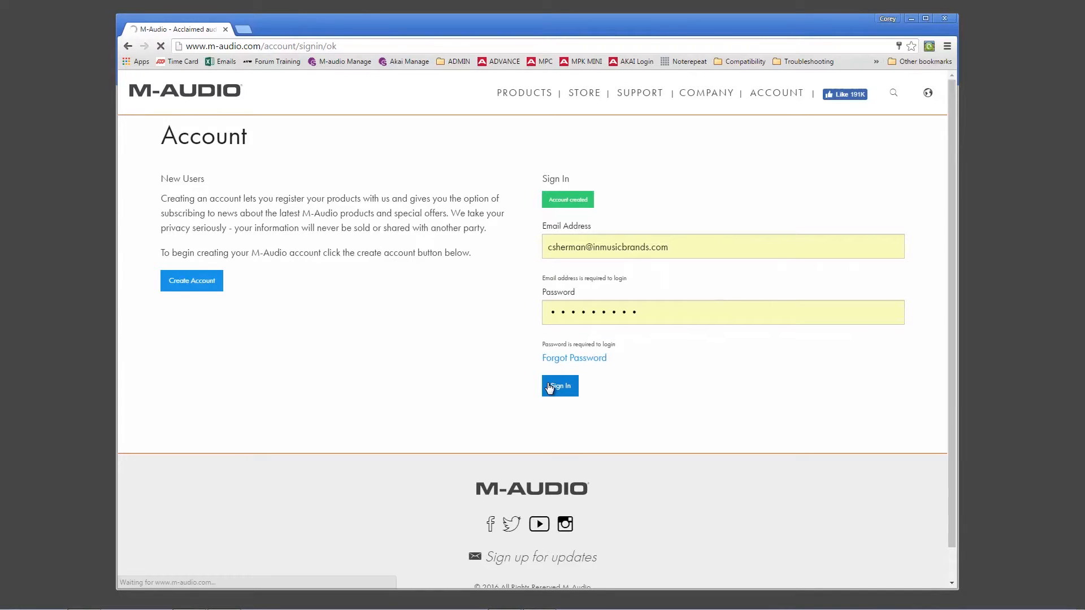
click(560, 385)
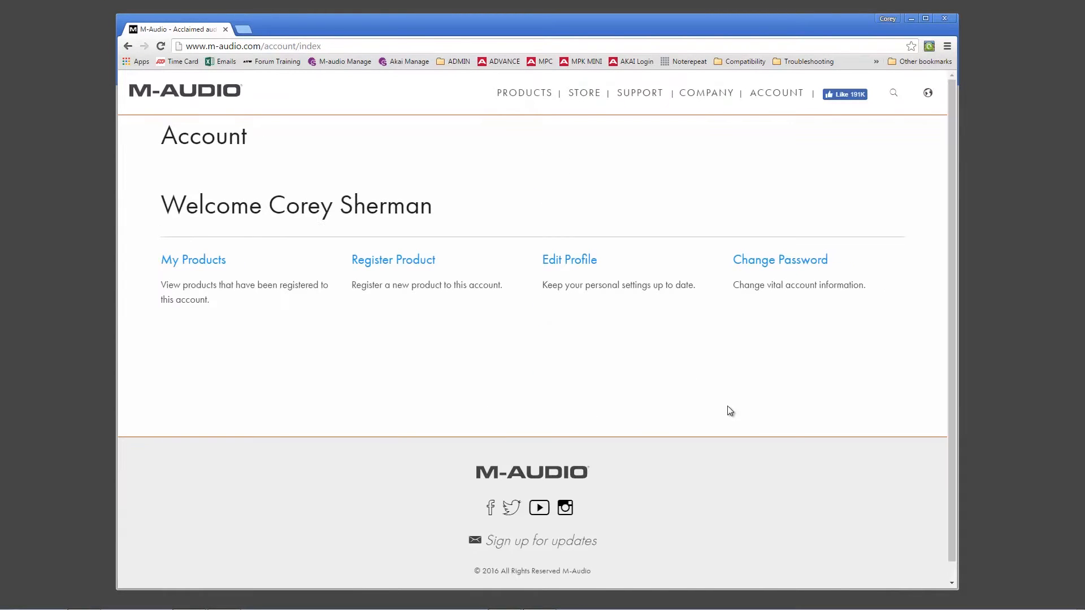
mouse_move(421, 266)
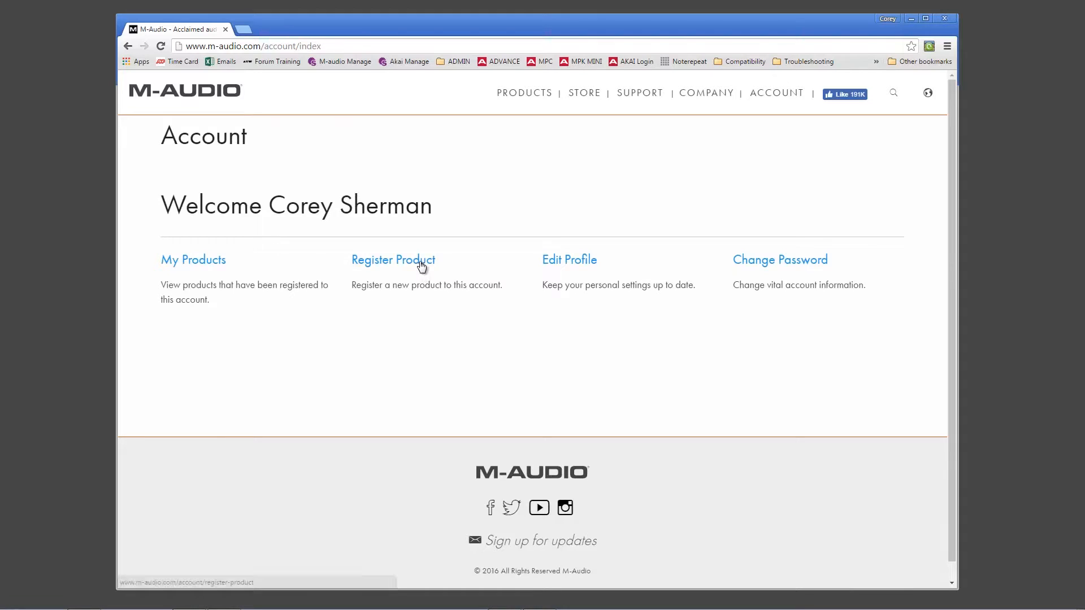
Step: Register a CTRL49 to the account with its serial number and date
click(393, 260)
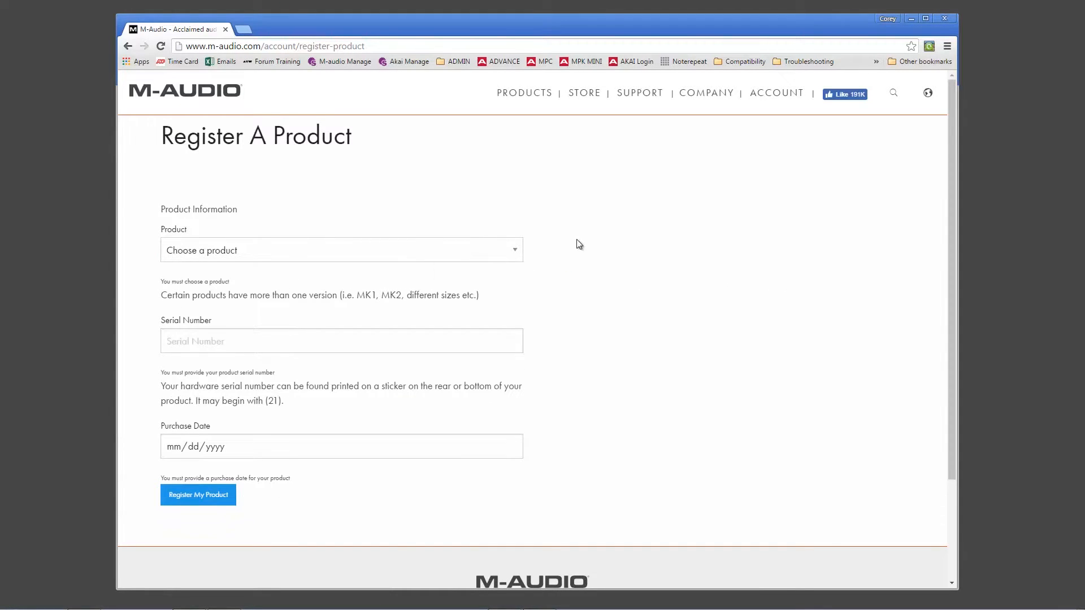
click(340, 250)
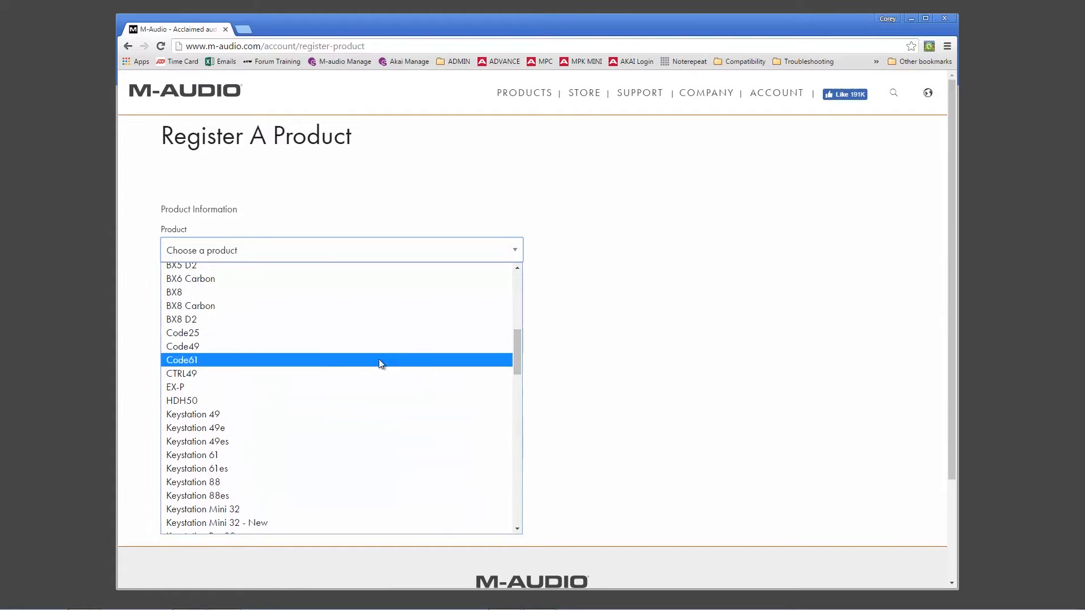
click(182, 374)
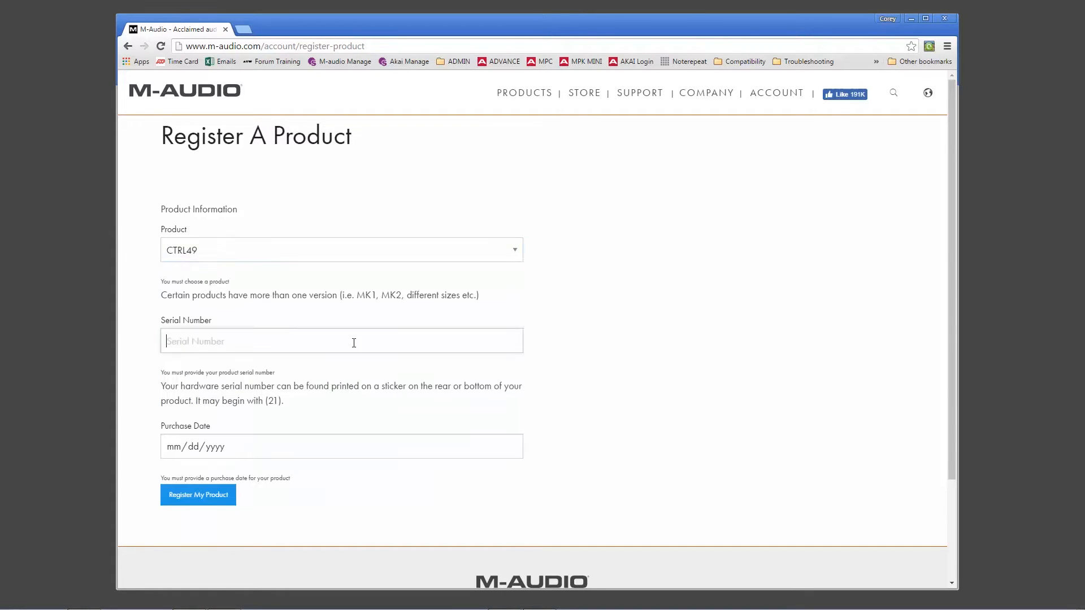
text((21))
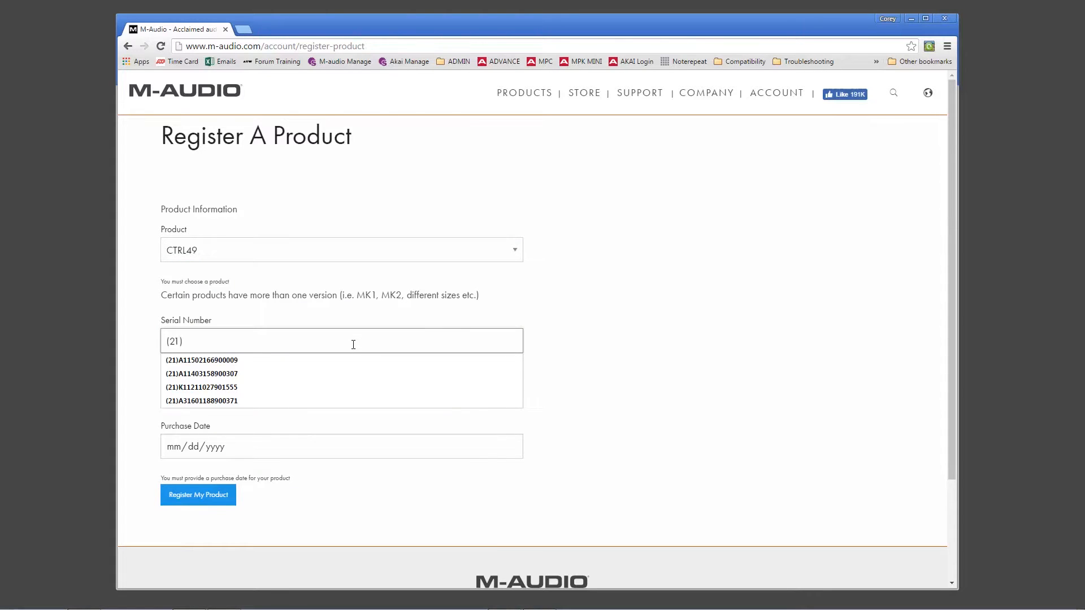
text(B)
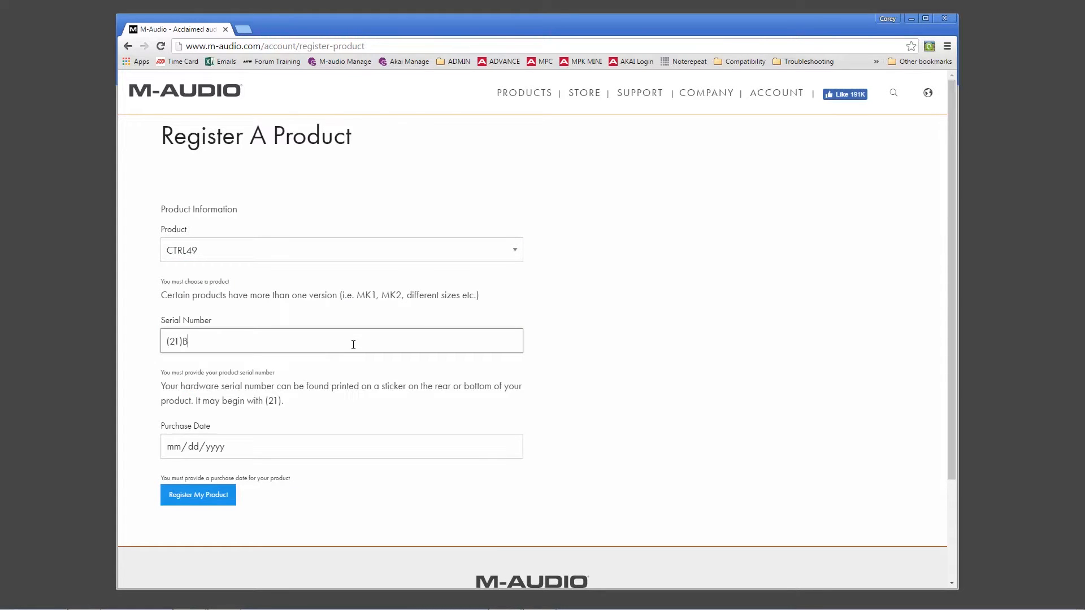
click(198, 495)
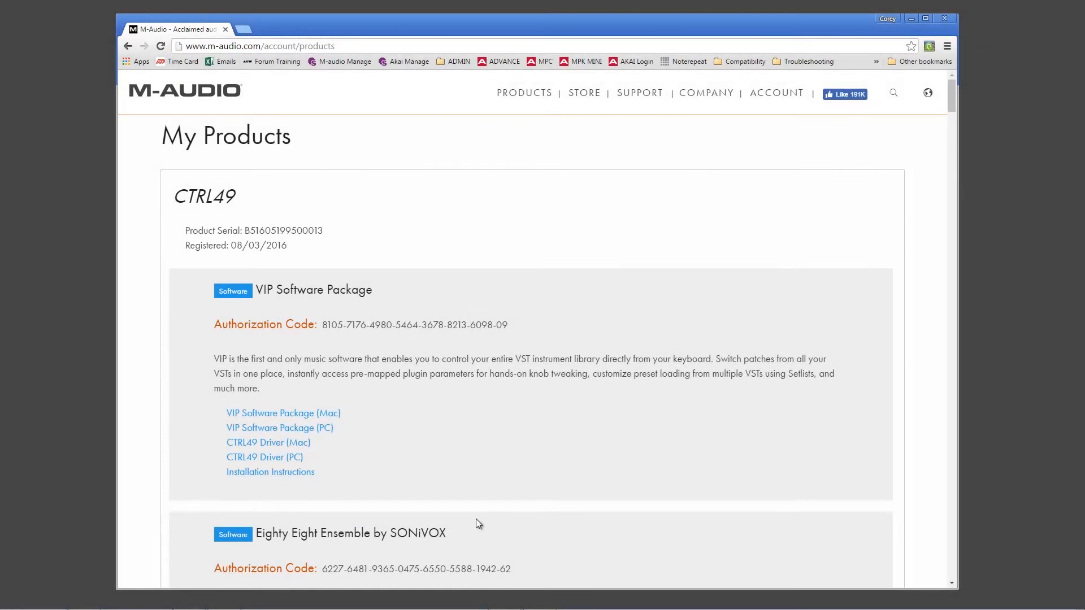
scroll(down, 3)
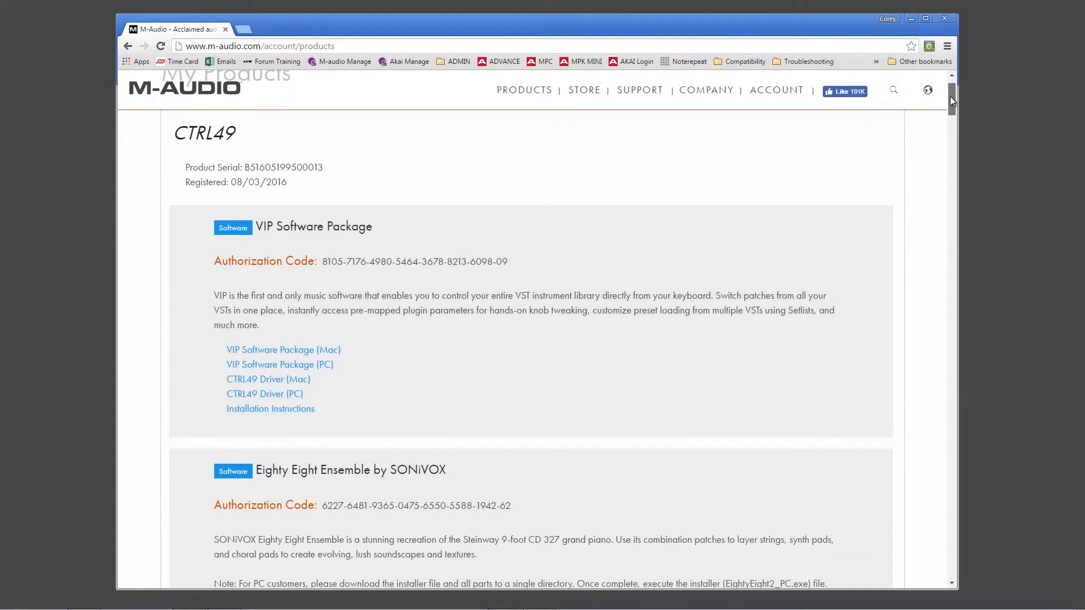
scroll(down, 3)
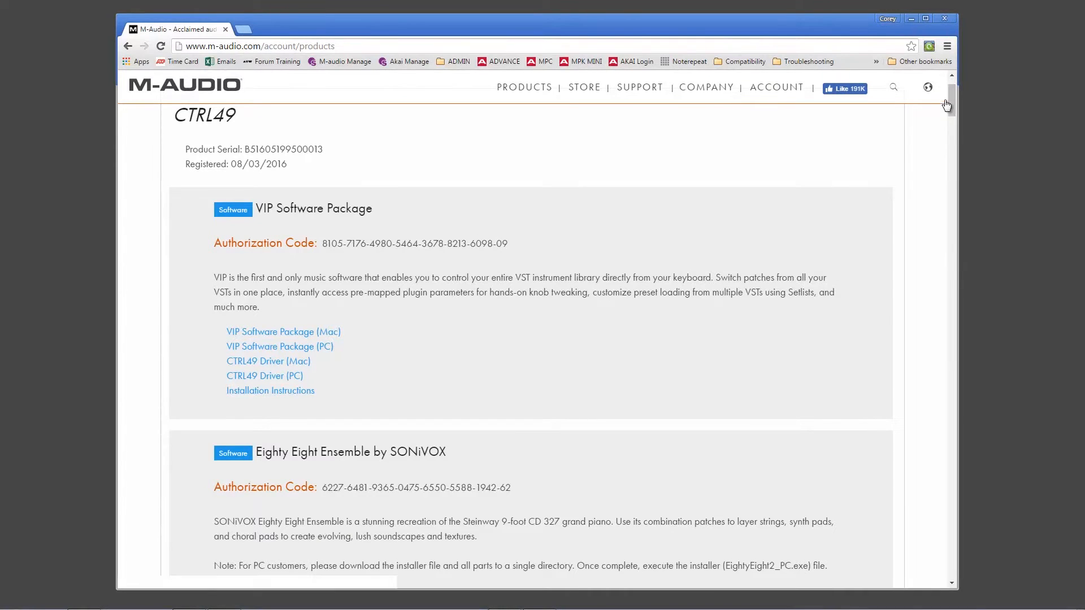
scroll(down, 3)
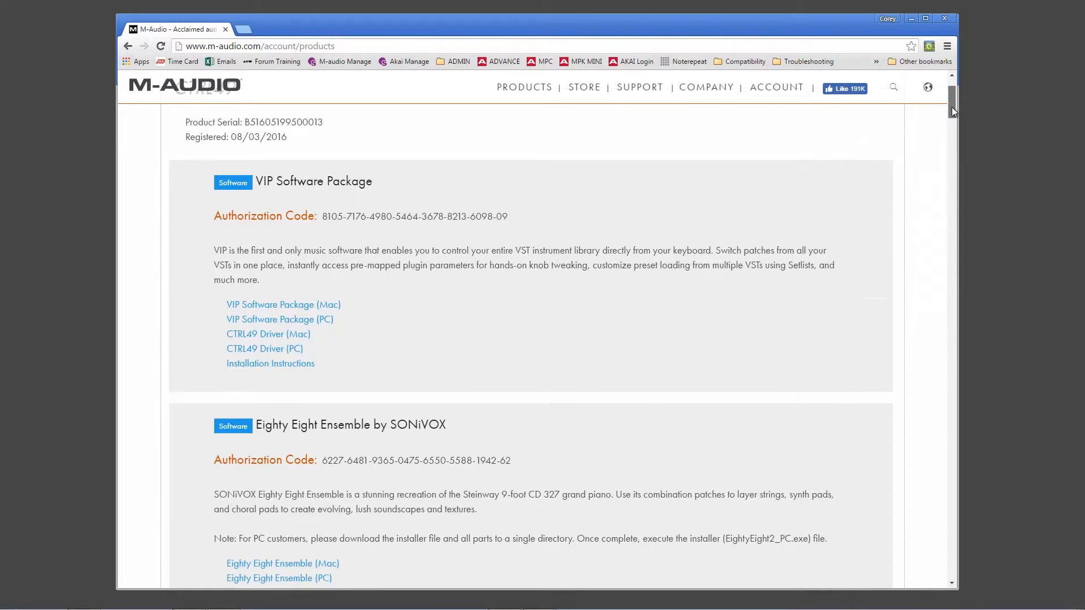
scroll(down, 3)
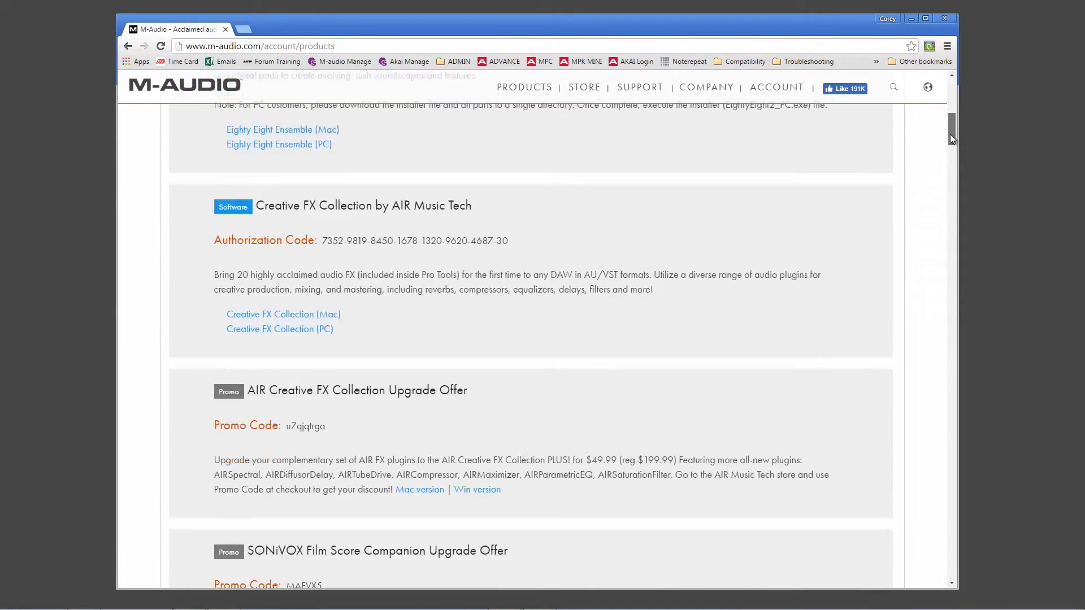
scroll(down, 3)
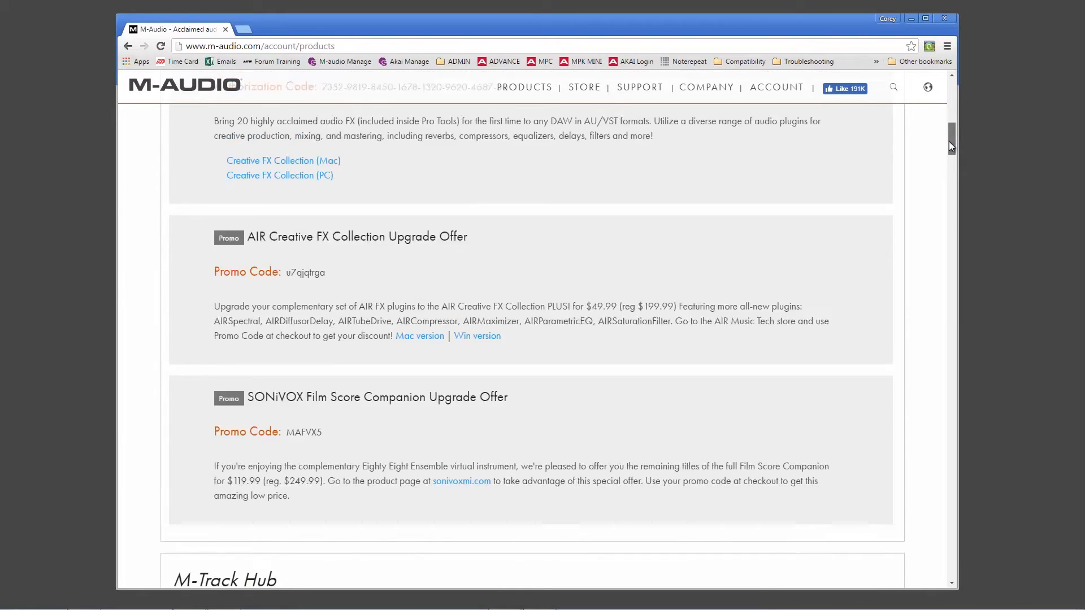
scroll(up, 3)
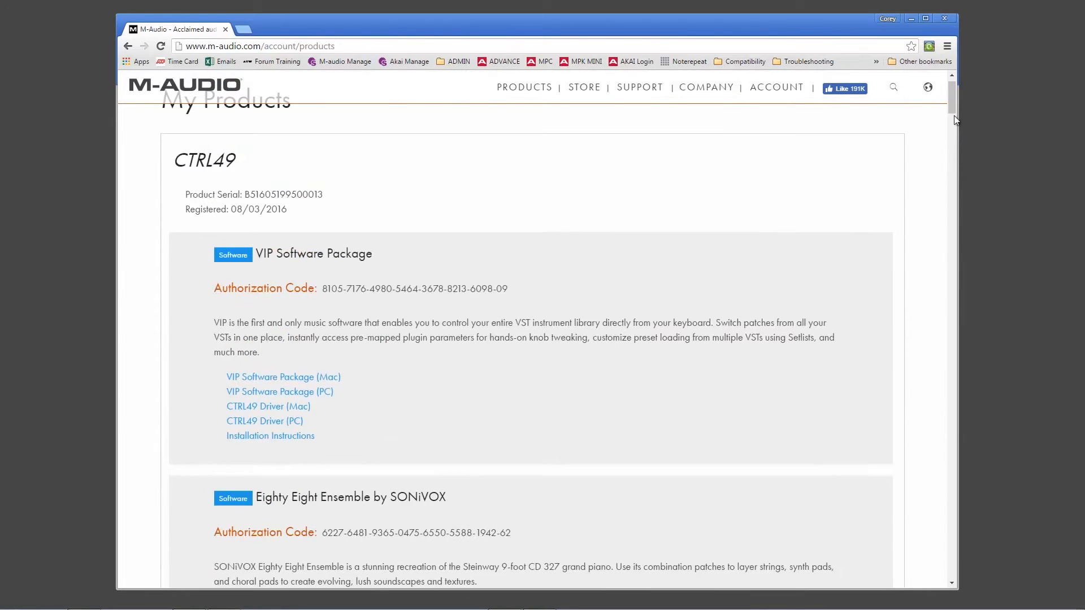
mouse_move(331, 420)
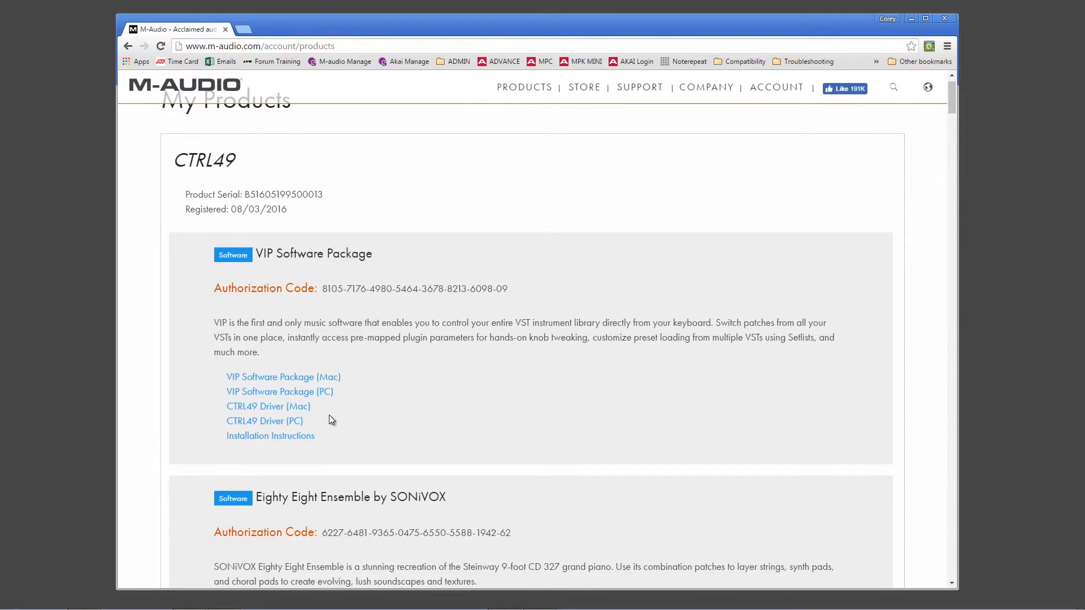
mouse_move(289, 436)
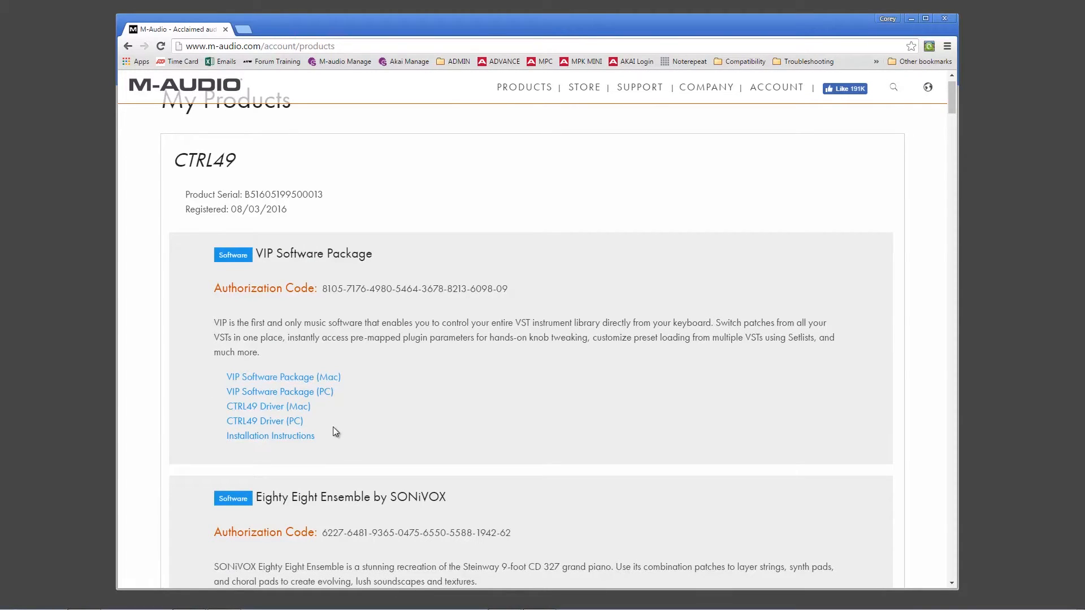
mouse_move(288, 425)
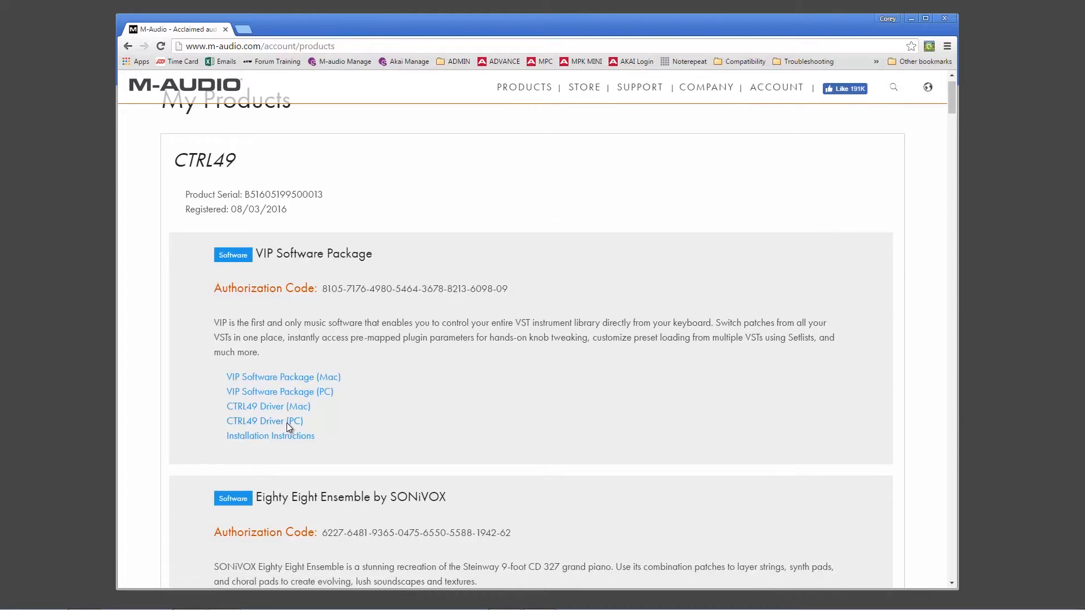
Step: Download the CTRL49 Driver (PC) and launch its installer from the download bar
click(263, 421)
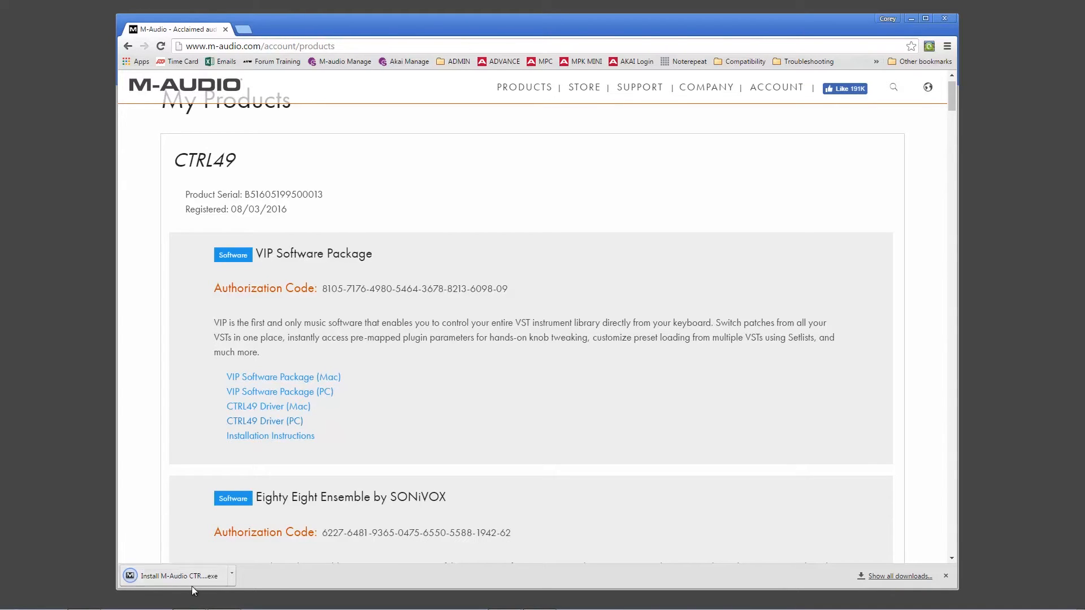
mouse_move(182, 584)
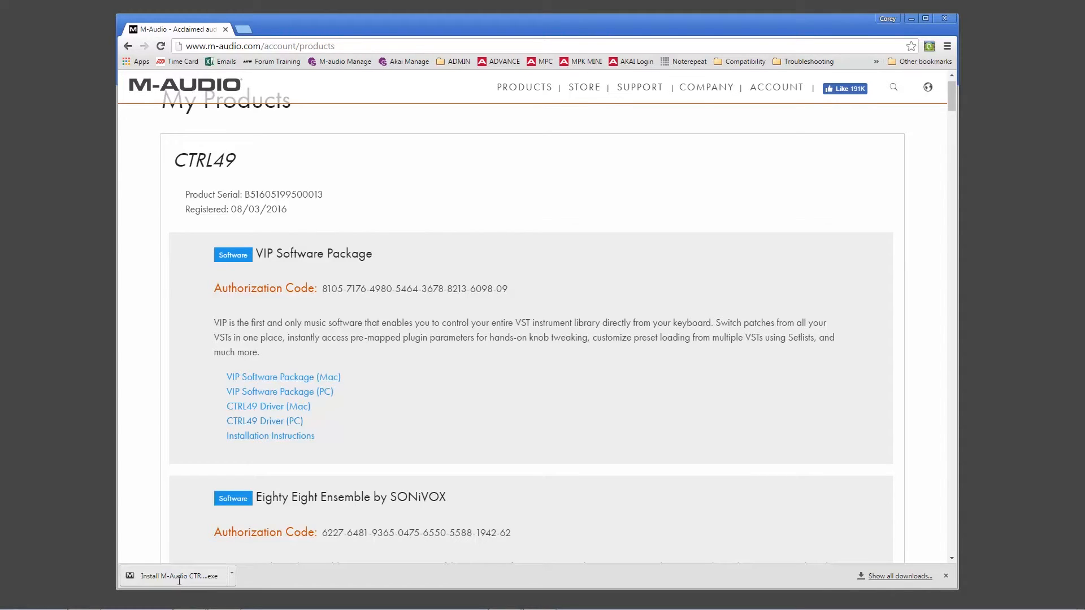
click(179, 575)
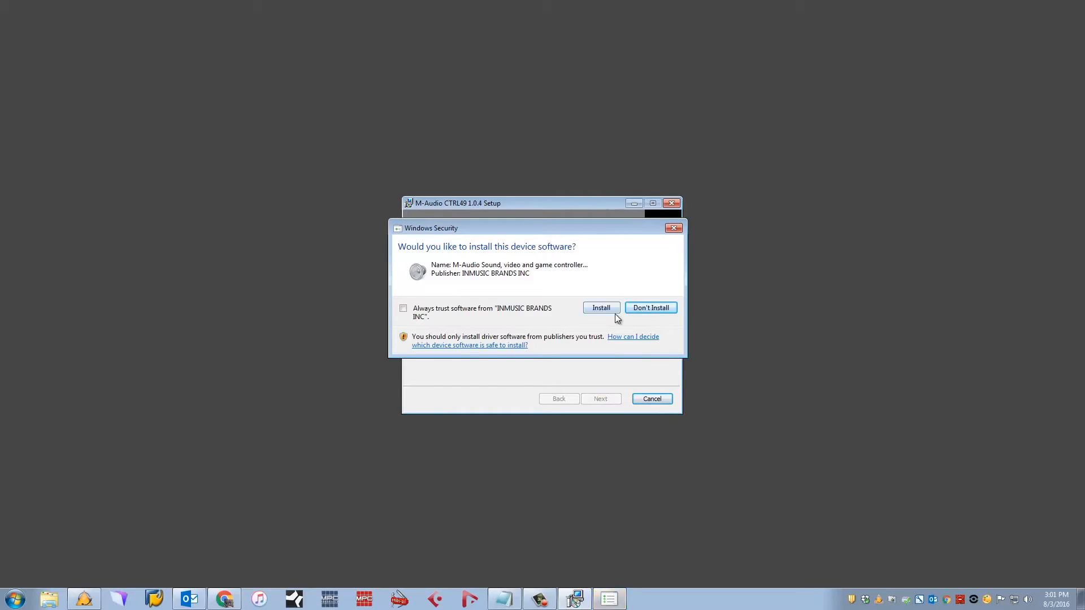
Step: Allow the CTRL49 driver install, then download VIP Software Package (PC) in Chrome
click(602, 307)
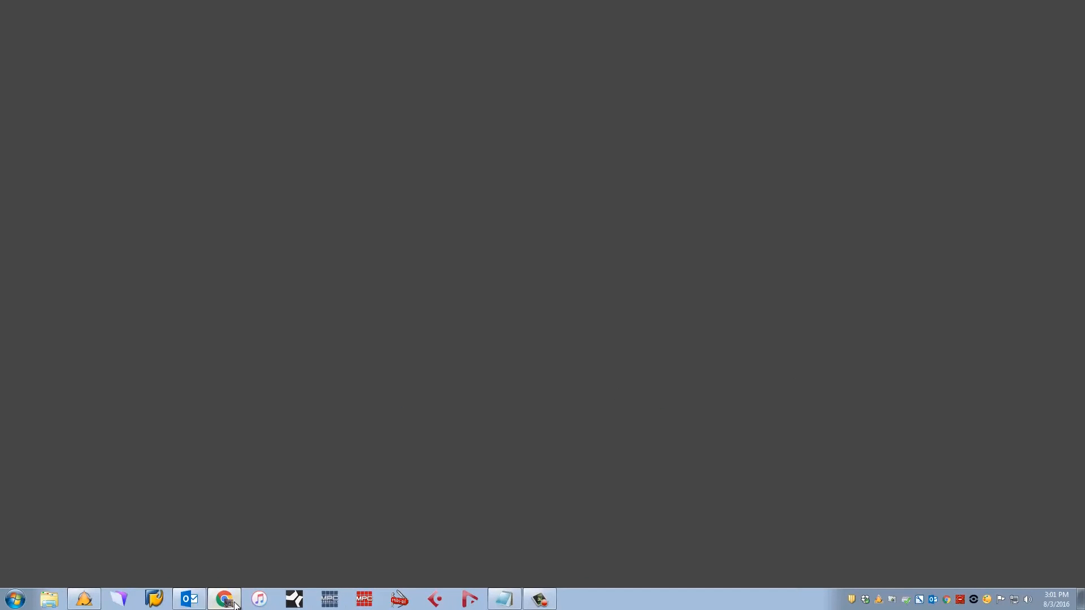
click(220, 601)
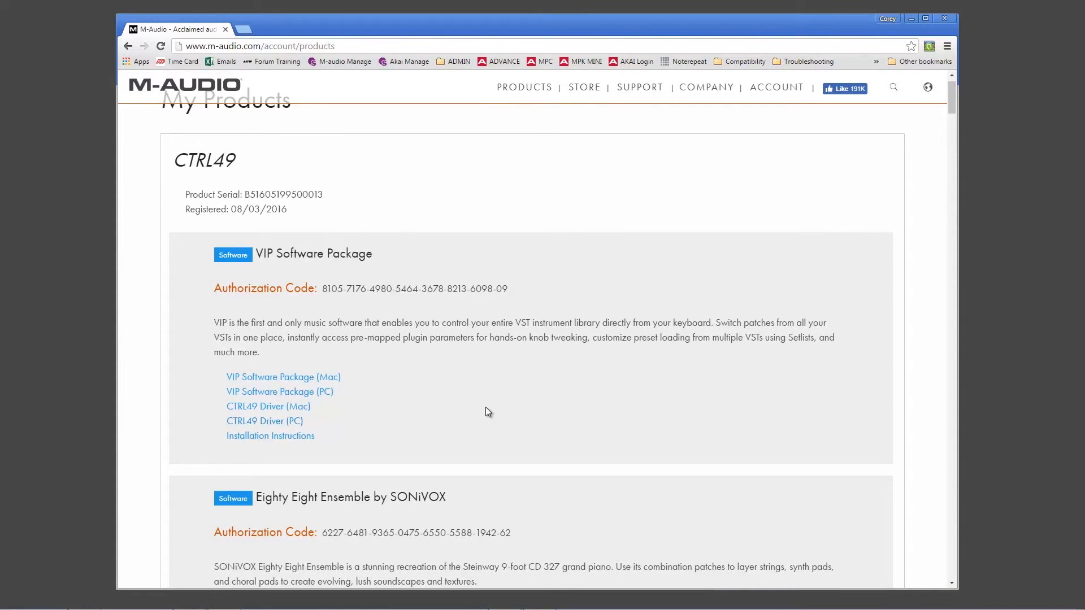
mouse_move(318, 399)
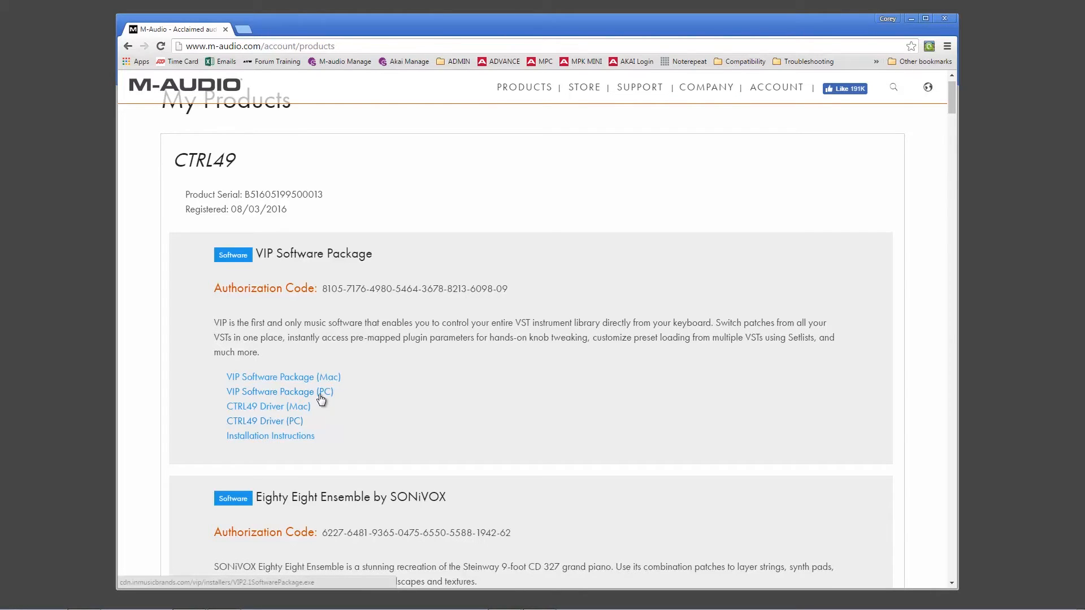
click(280, 392)
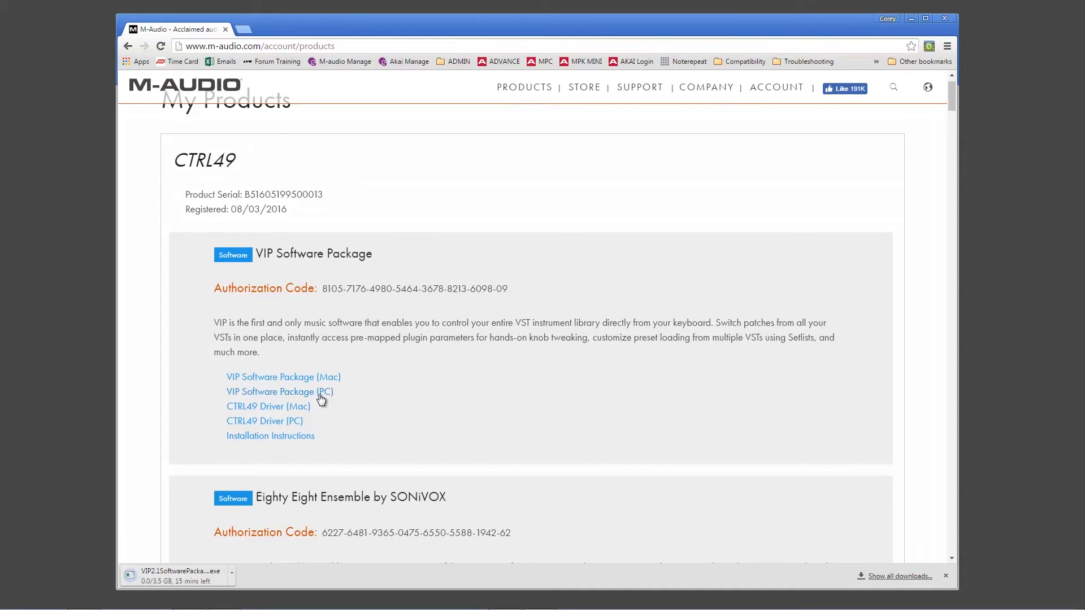
mouse_move(240, 601)
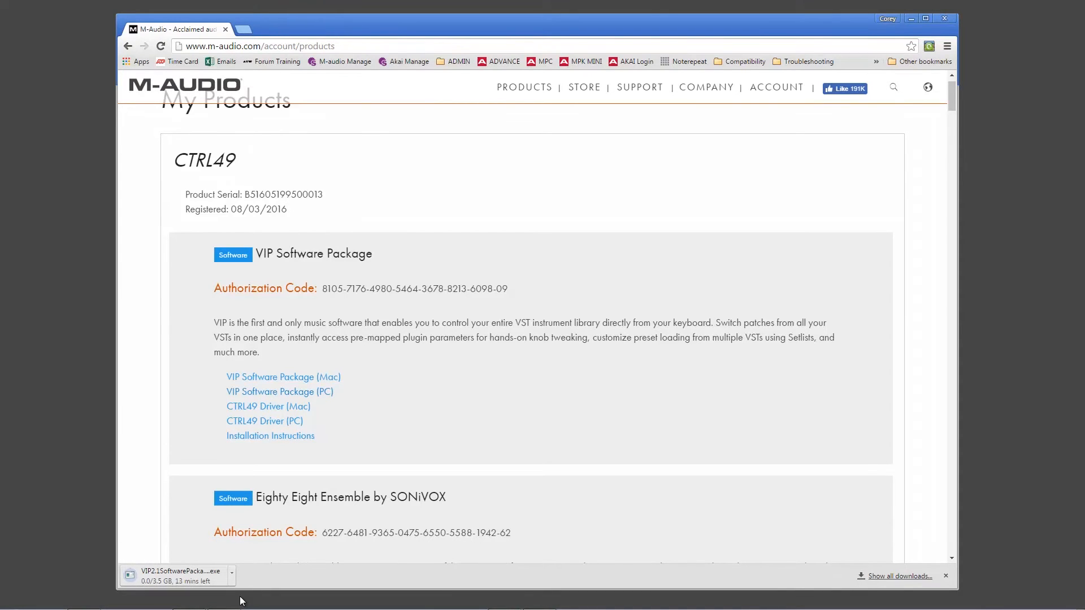
mouse_move(257, 589)
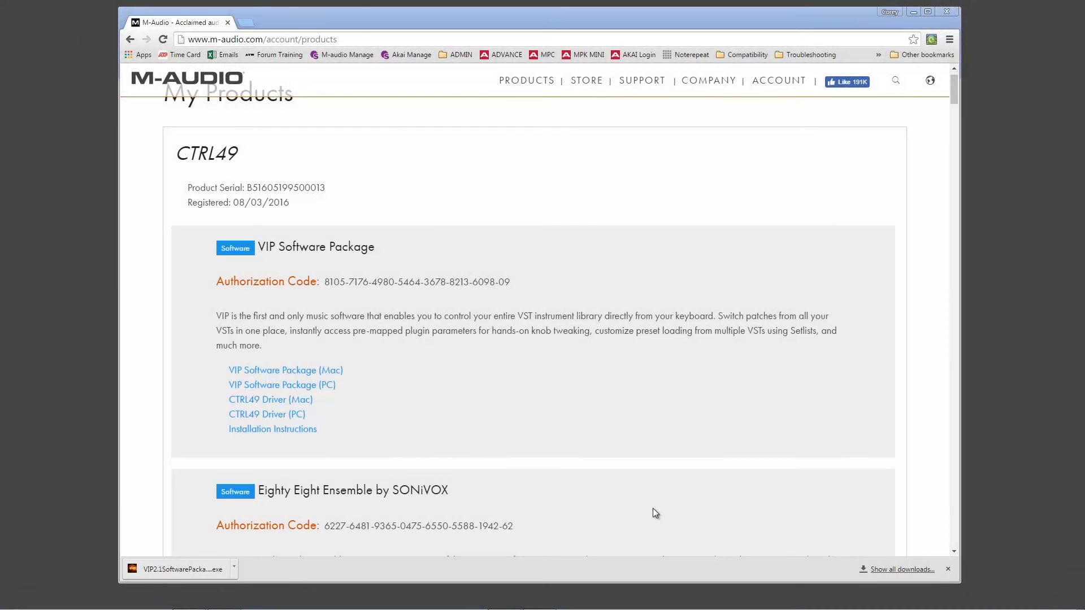
Step: Run the downloaded VIP installer past the security warning and extract the package
click(175, 569)
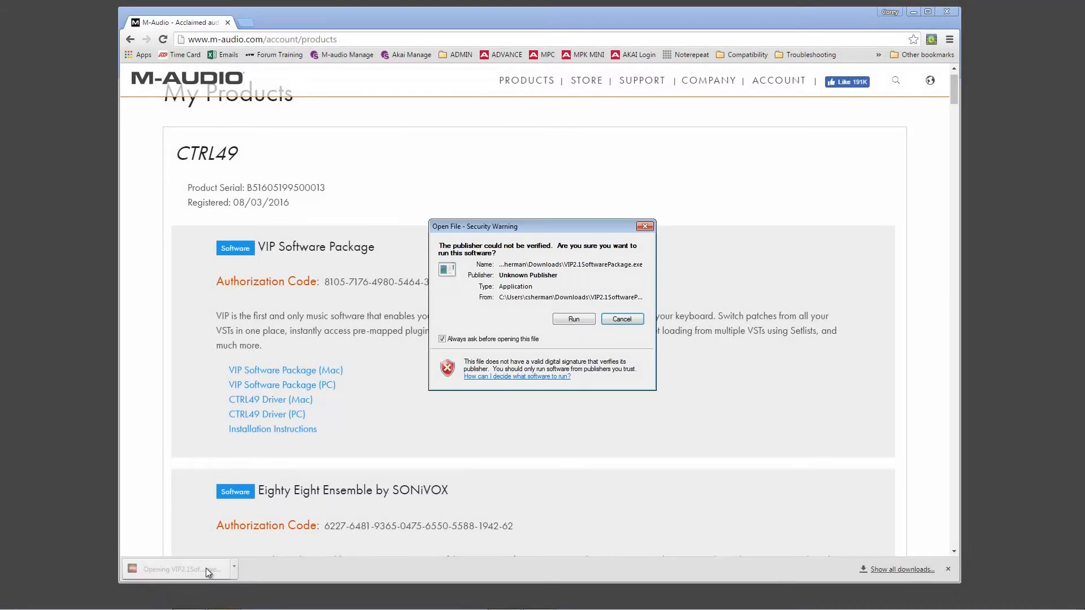
click(573, 318)
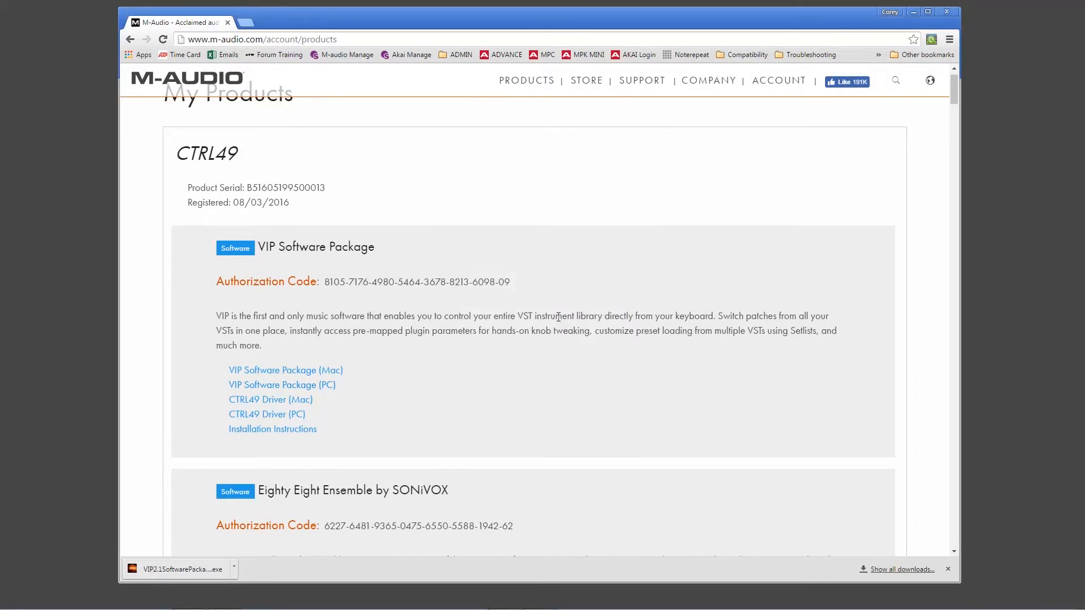
click(175, 569)
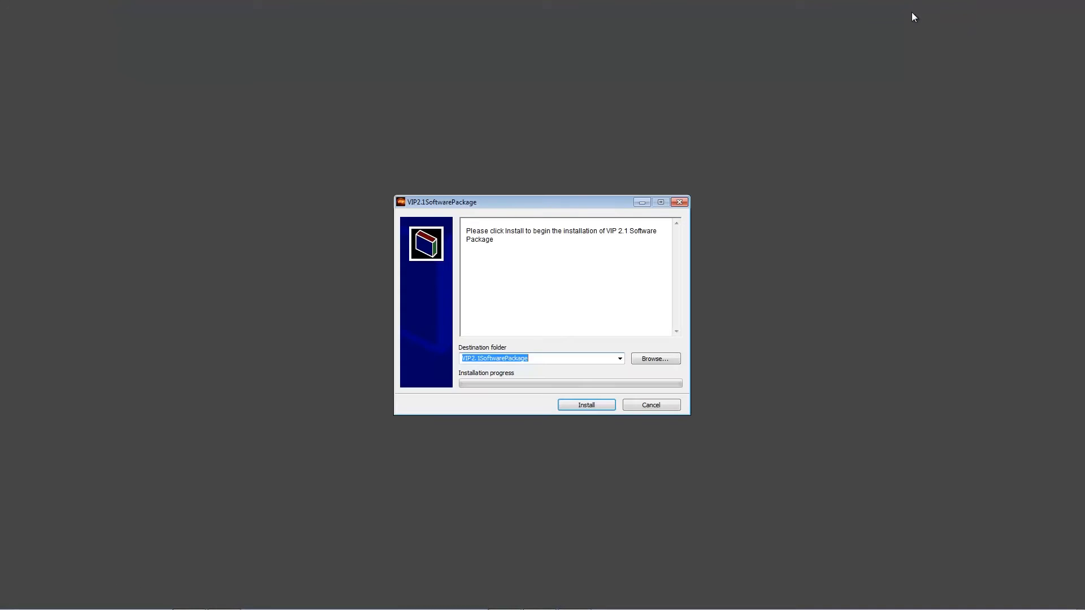
mouse_move(581, 406)
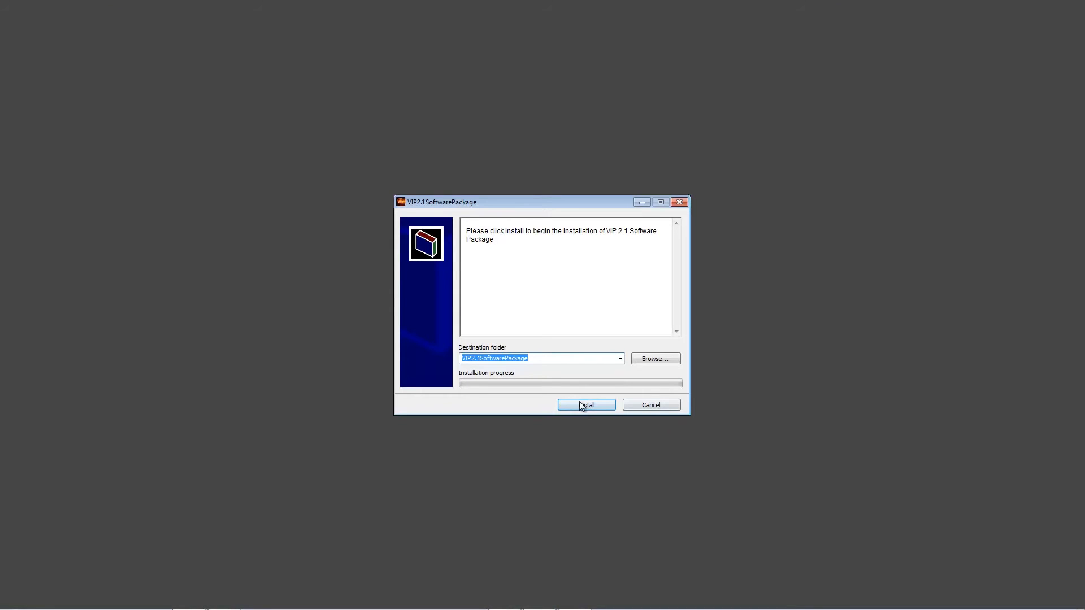
click(586, 405)
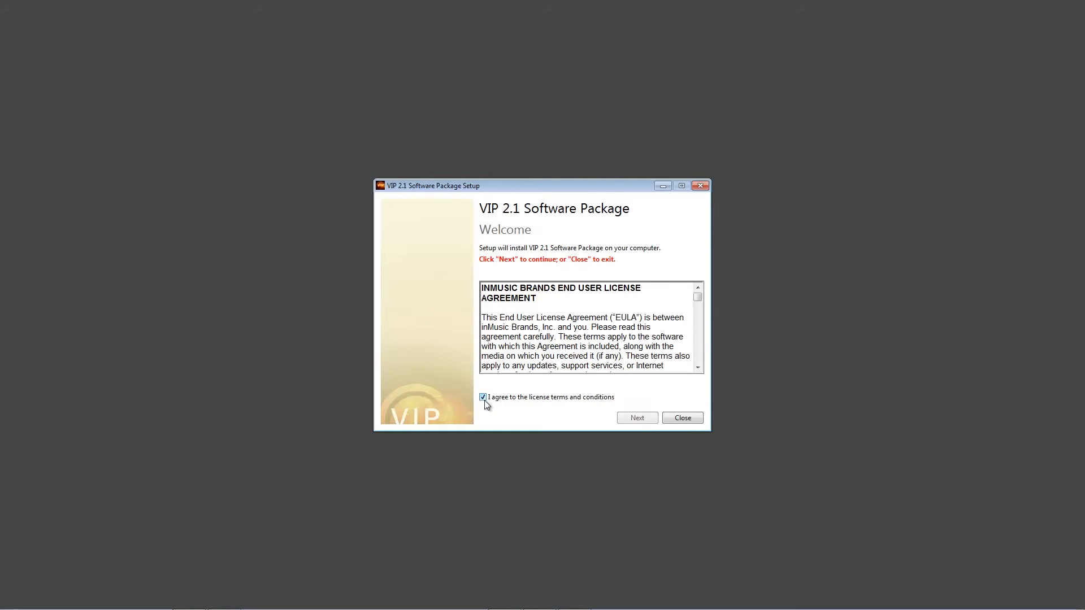
Step: Accept the license, keep the default 32-bit plug-in folder, and install VIP 2.1
click(637, 417)
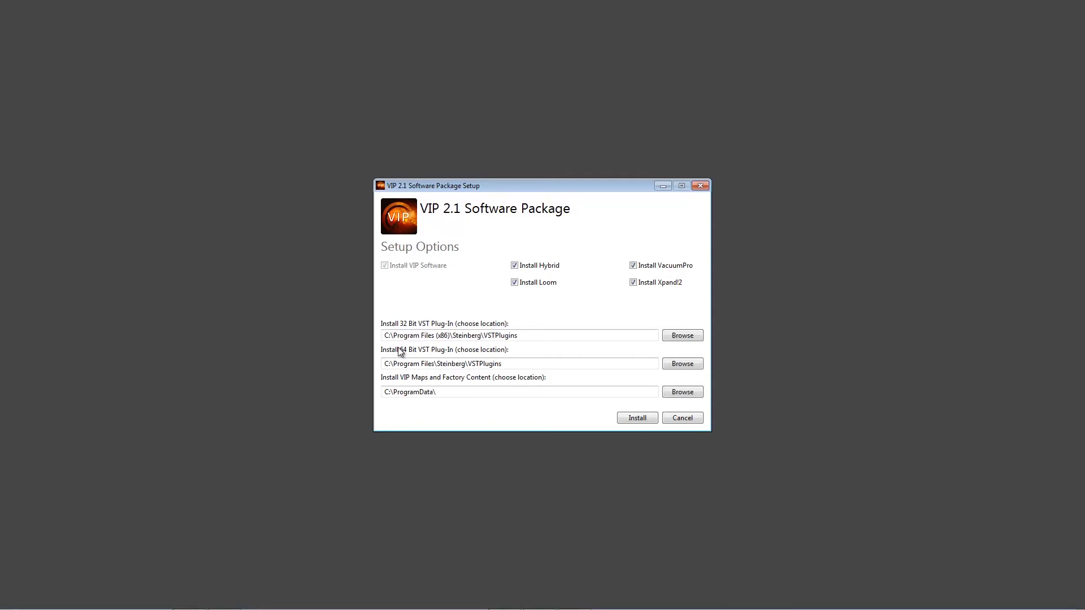
mouse_move(694, 337)
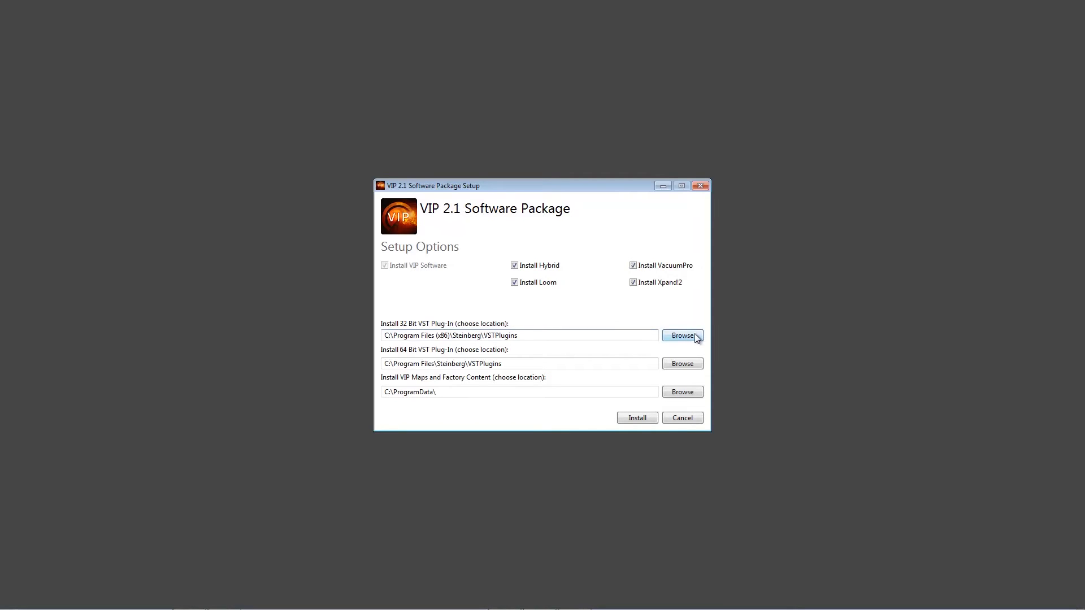
click(682, 335)
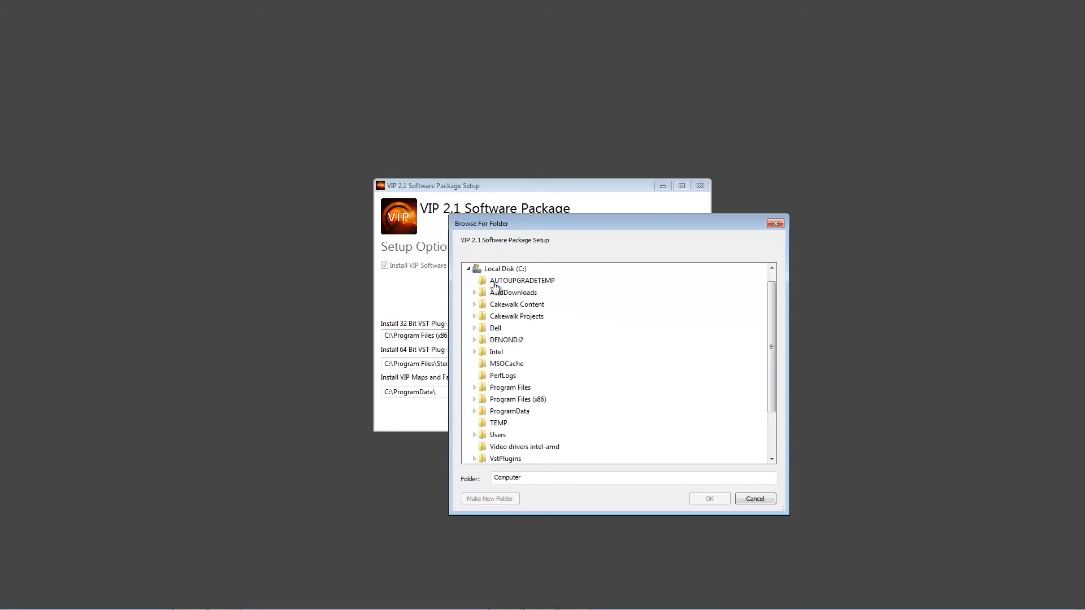
double_click(510, 387)
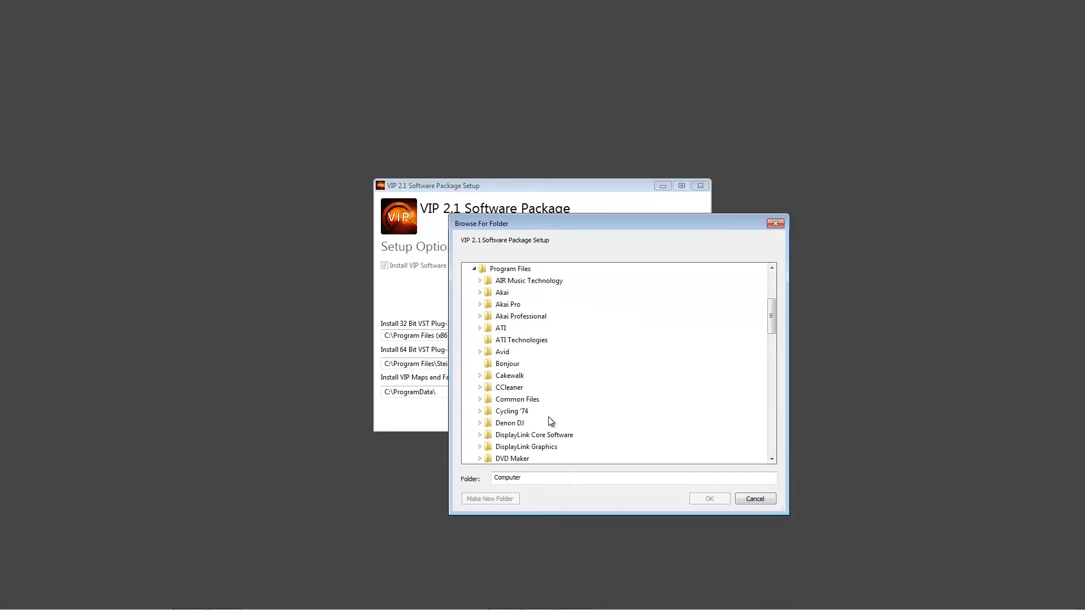
click(755, 499)
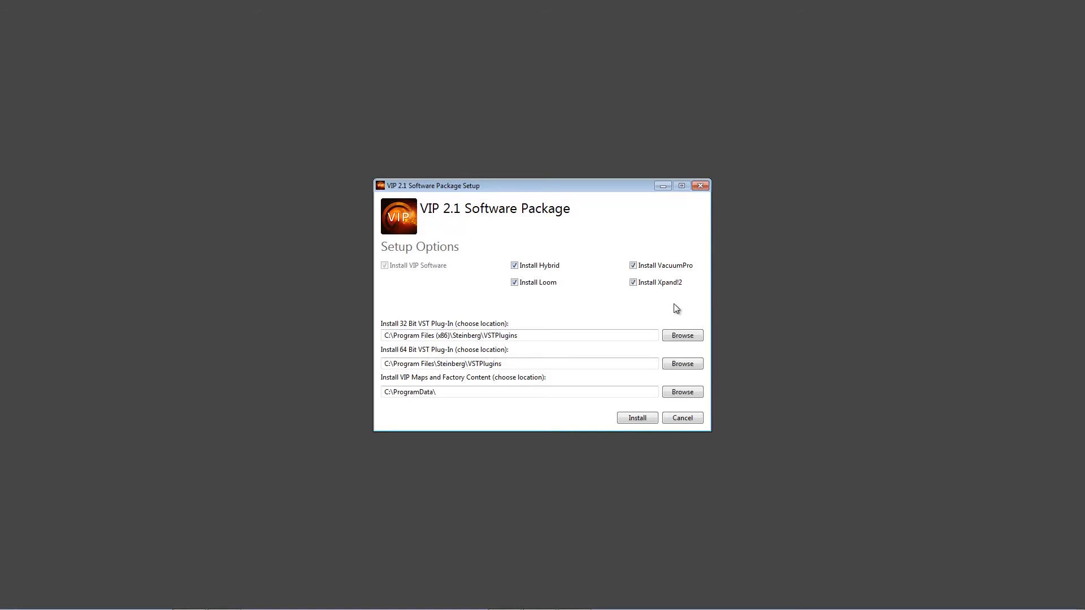
click(637, 418)
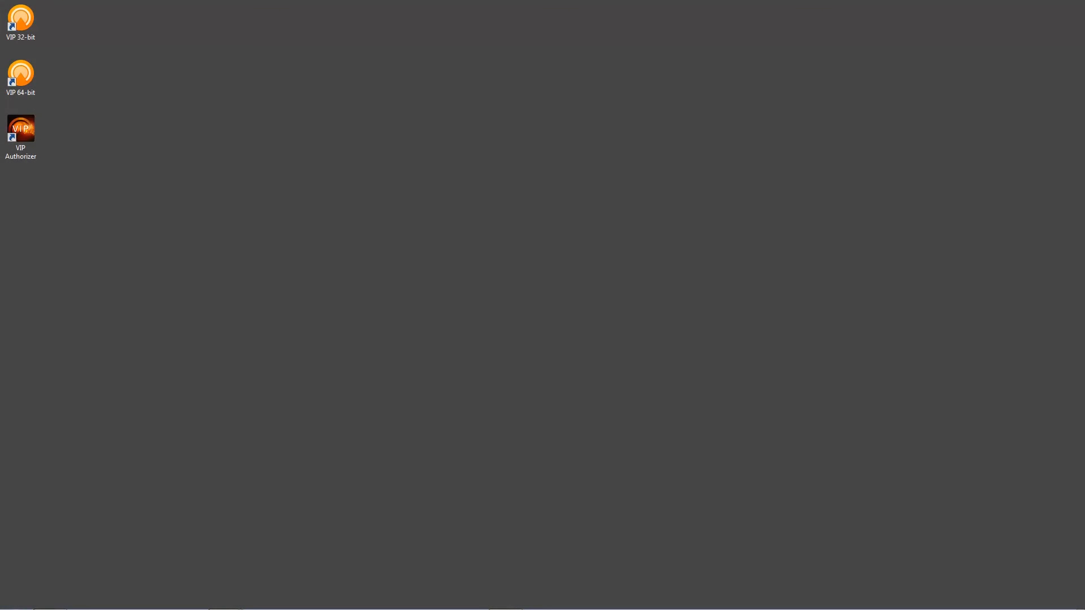
Step: Launch VIP Authorizer from its desktop shortcut and start activating the software package
double_click(20, 129)
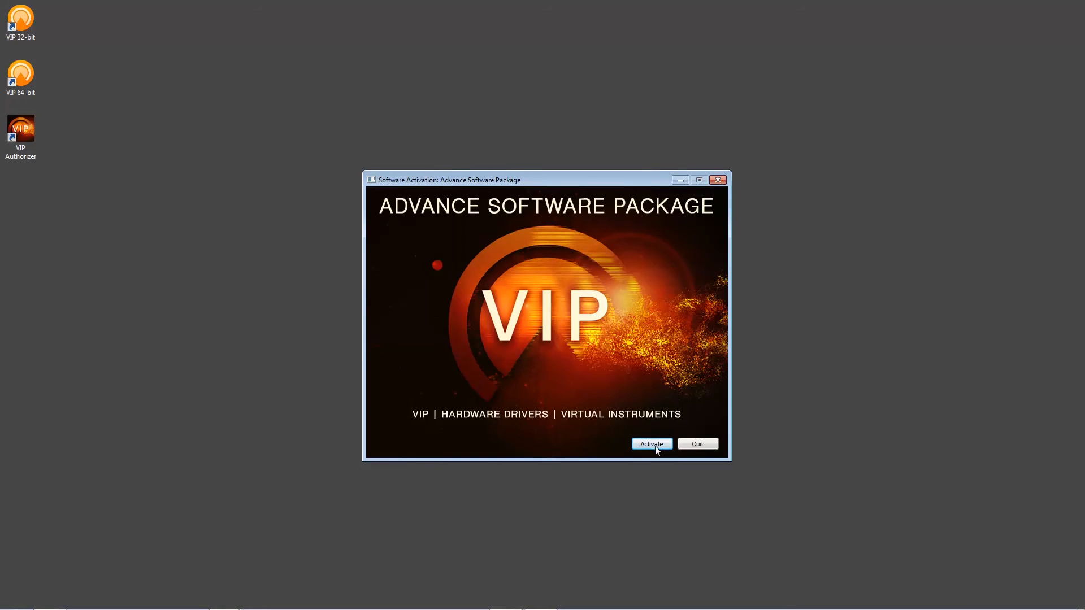
click(652, 444)
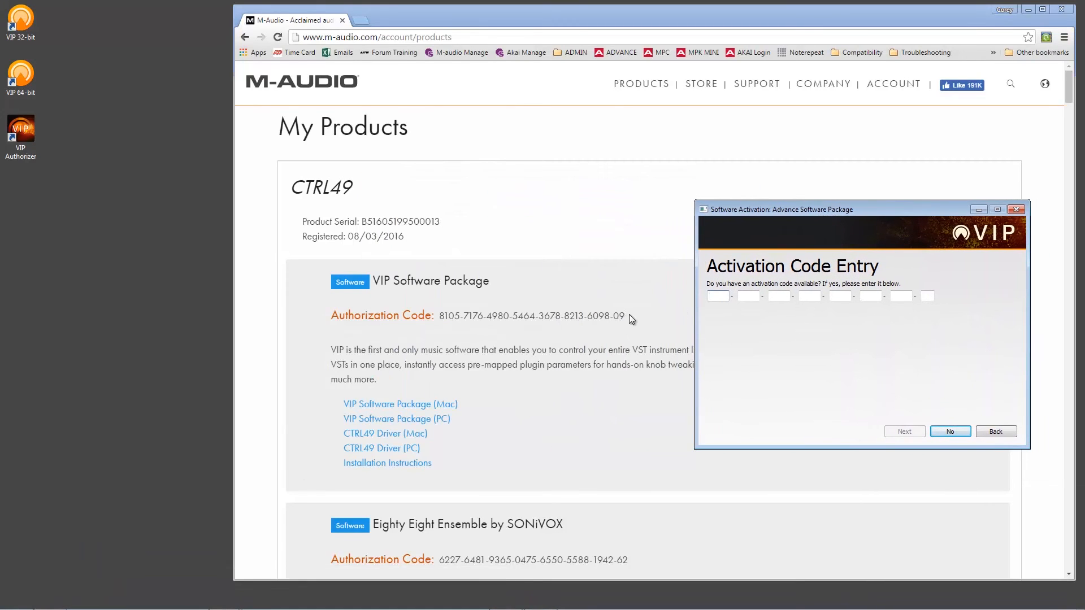
Step: Copy the VIP authorization code from My Products into the activation fields and submit
drag(440, 315, 623, 315)
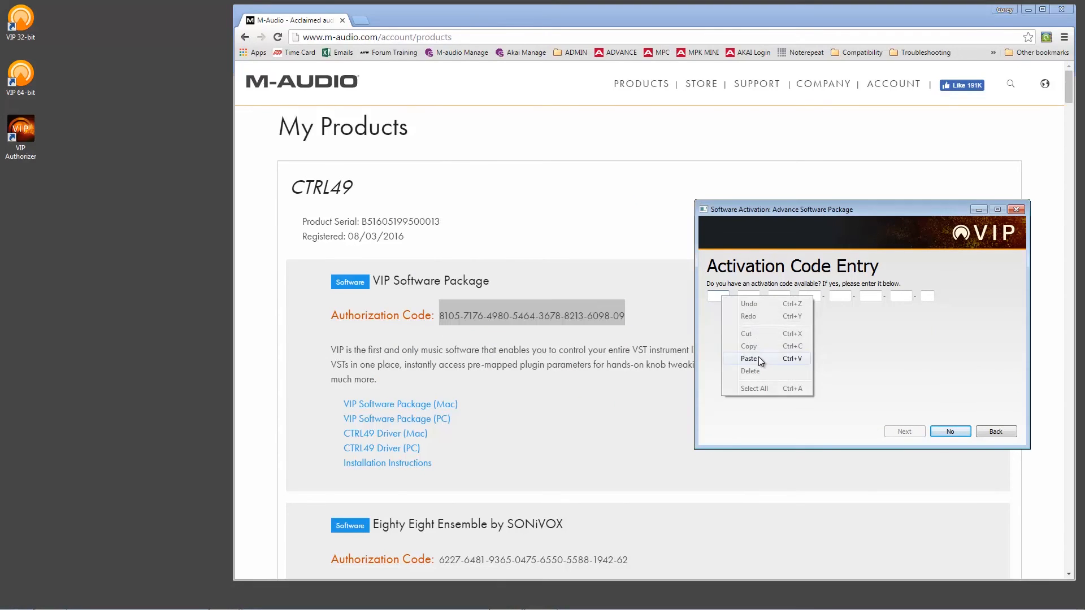
click(749, 358)
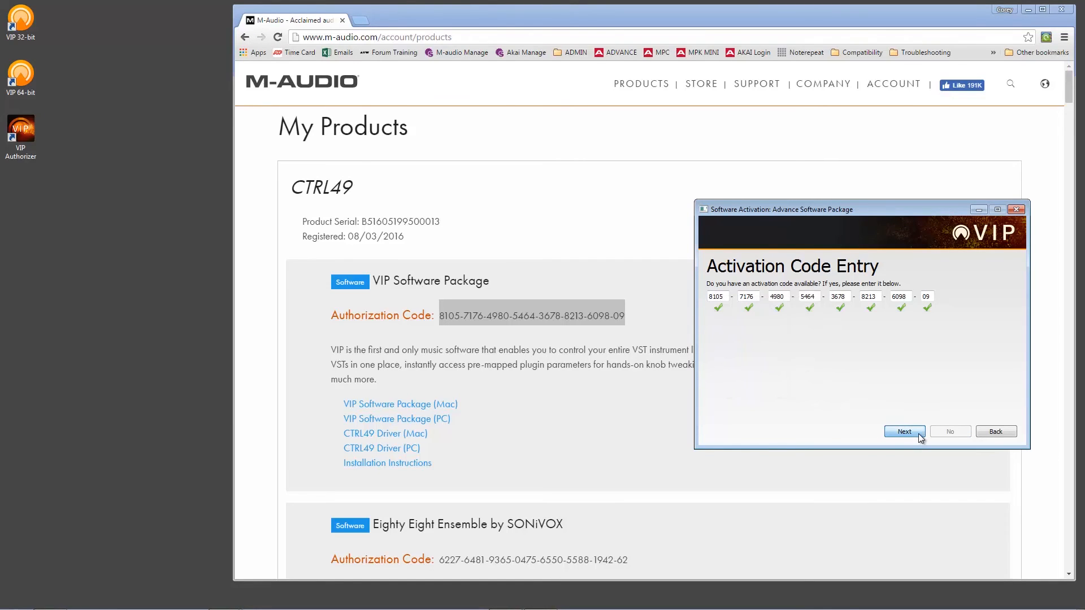
click(905, 431)
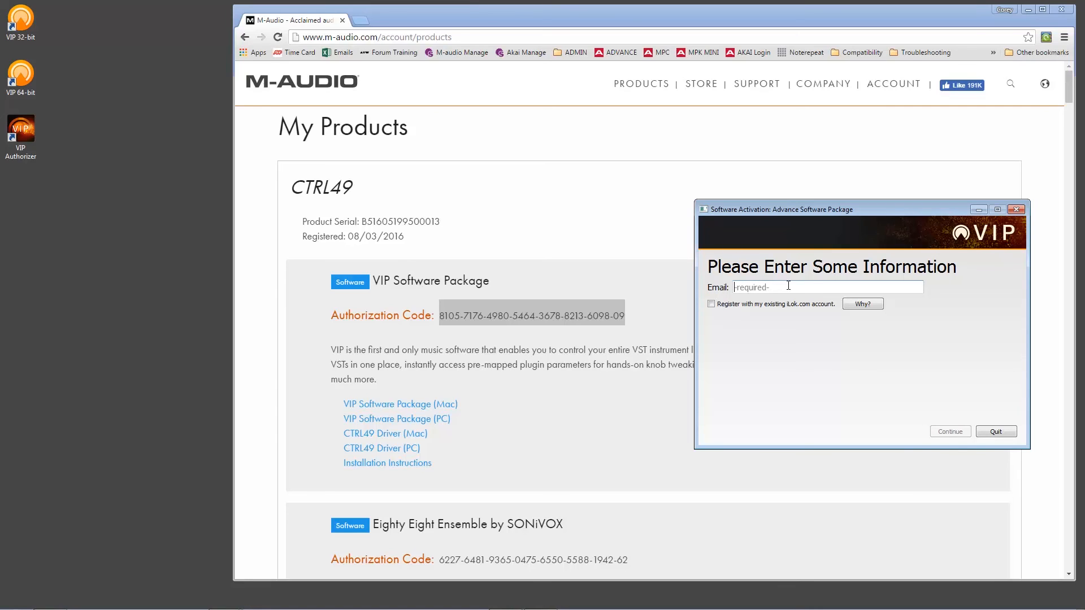
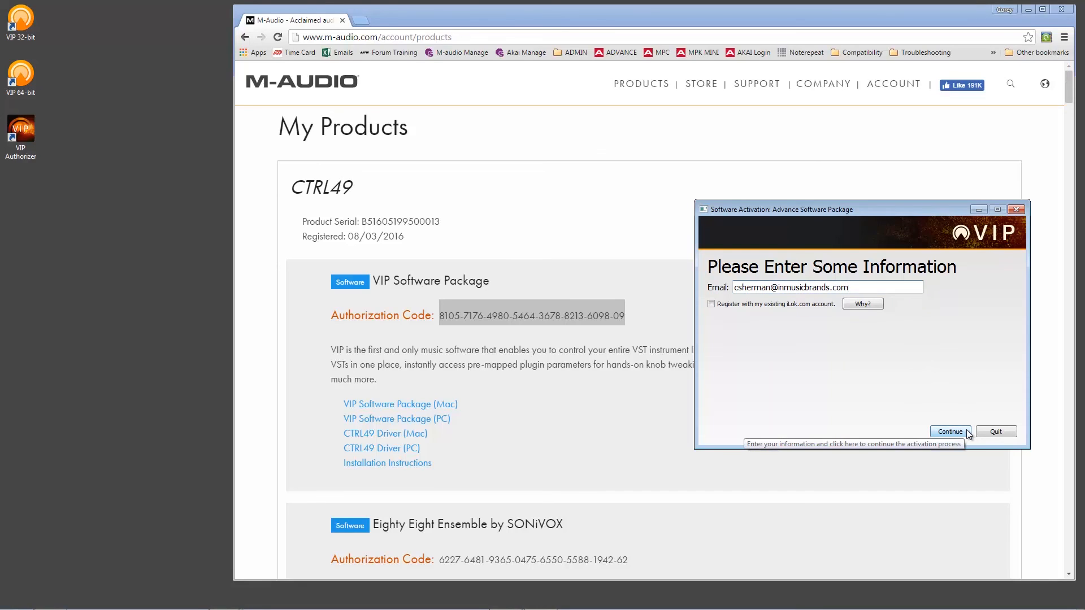
click(950, 432)
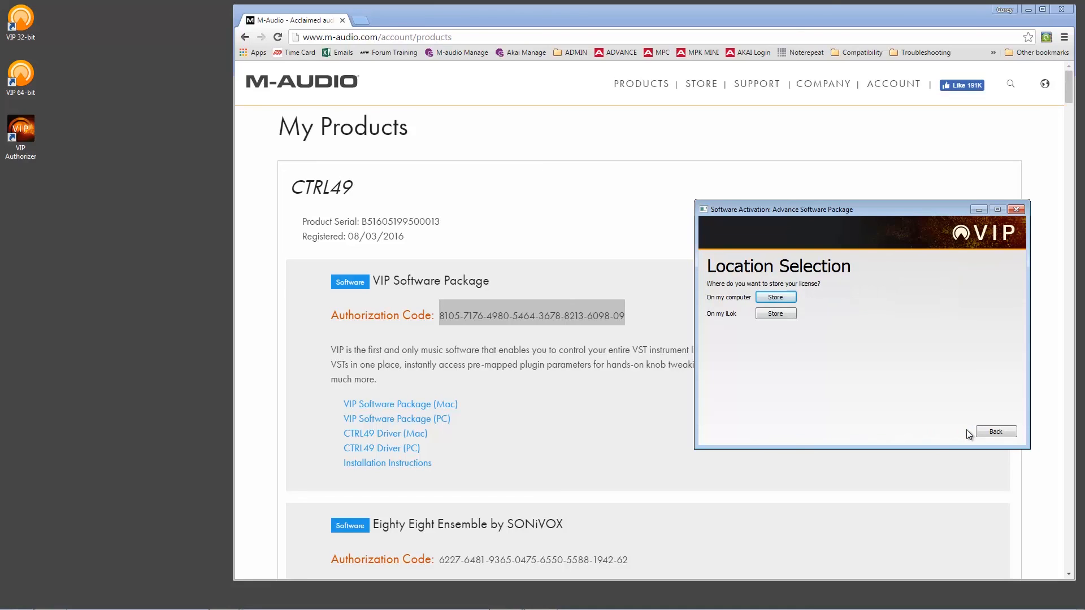
mouse_move(862, 347)
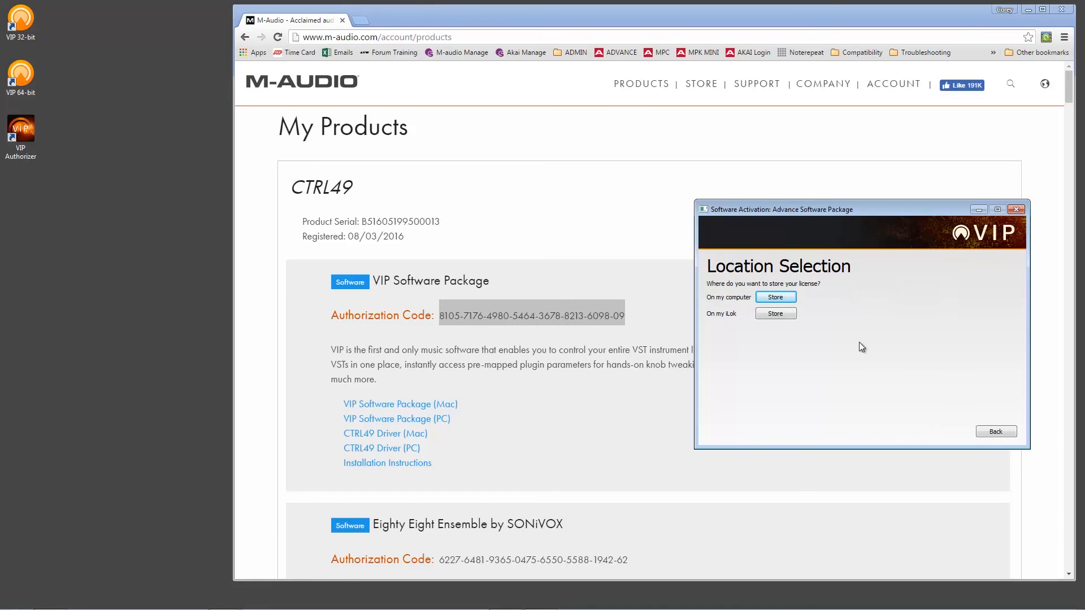
mouse_move(820, 306)
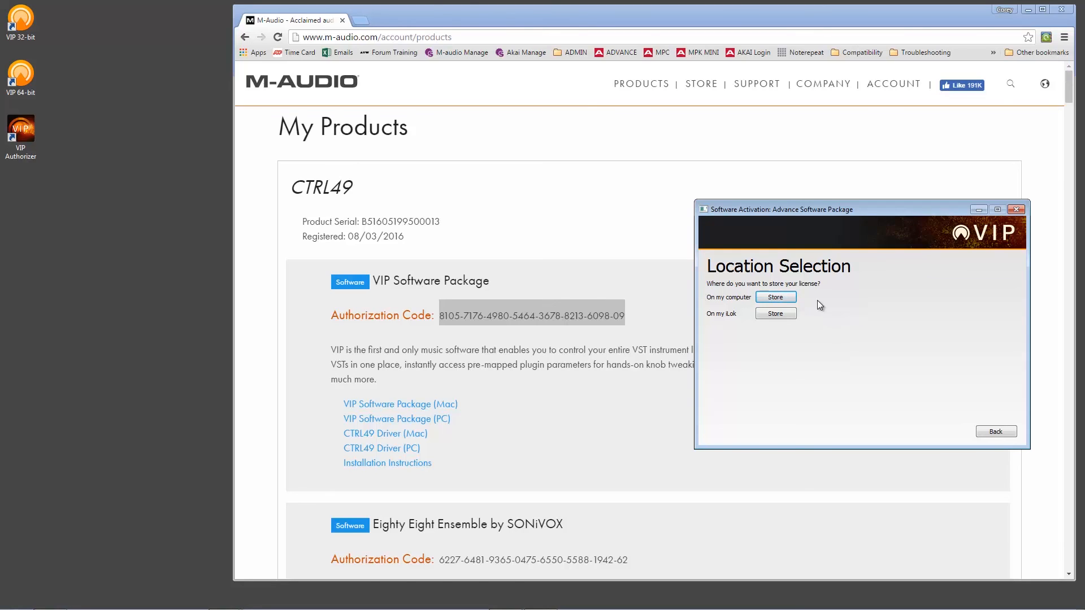
Step: Store the Advance Software Package license on this computer and confirm the successful activation
click(775, 297)
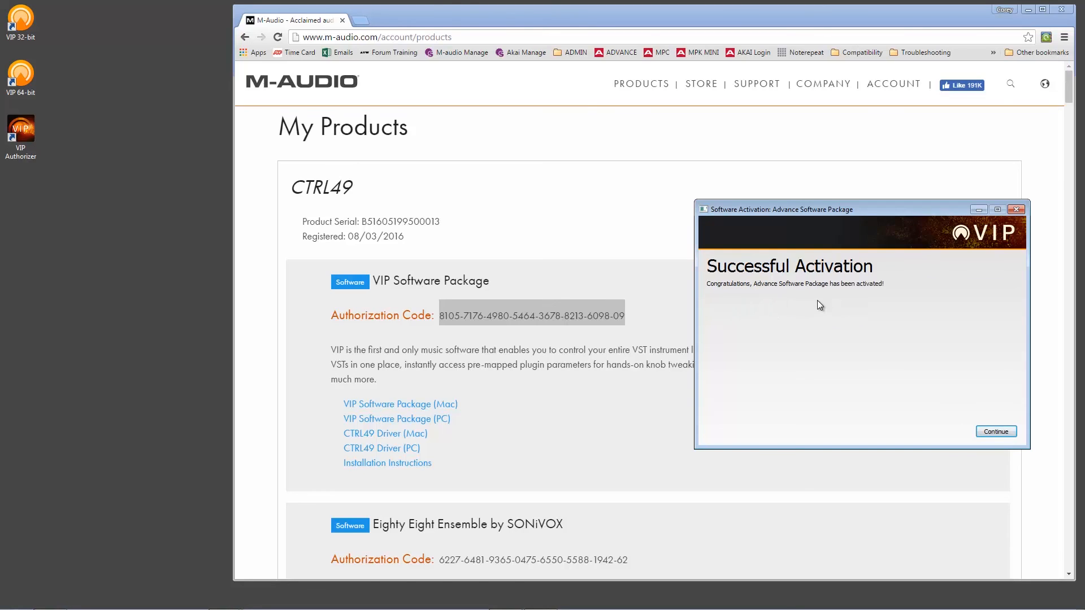
mouse_move(997, 434)
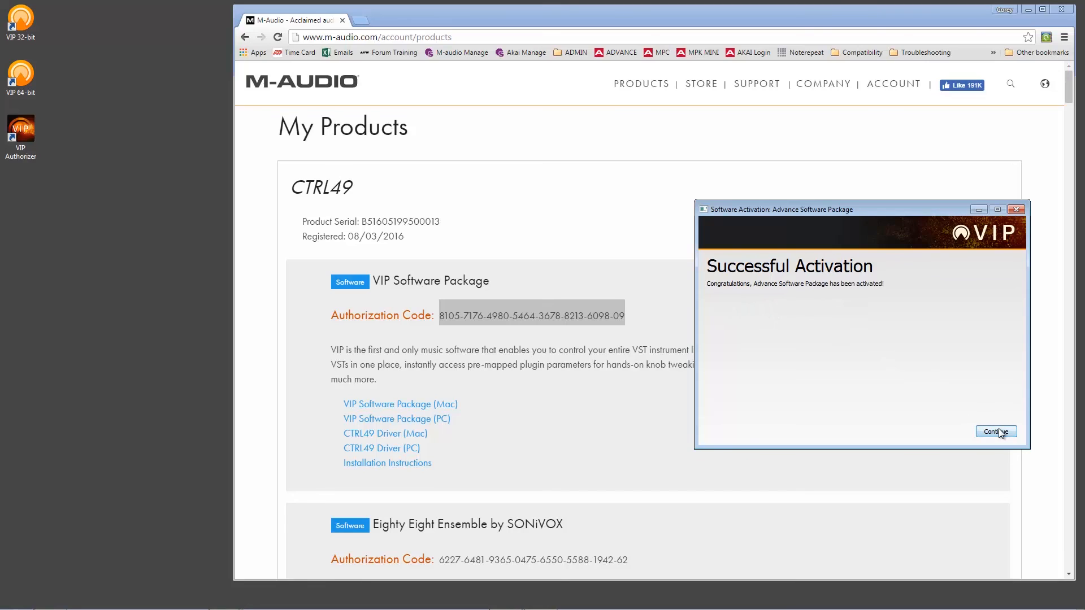
click(997, 431)
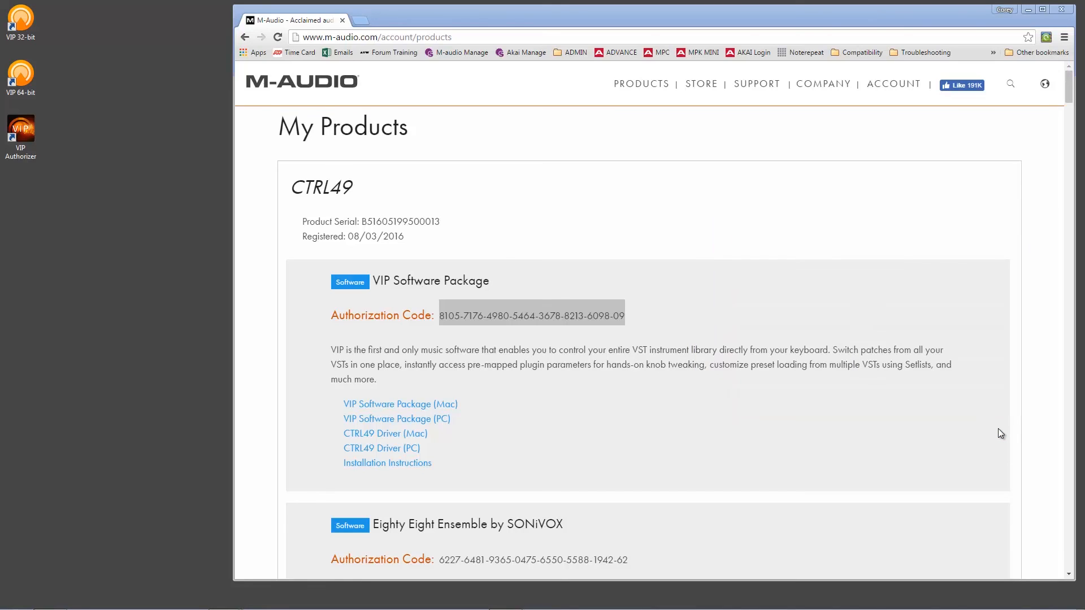